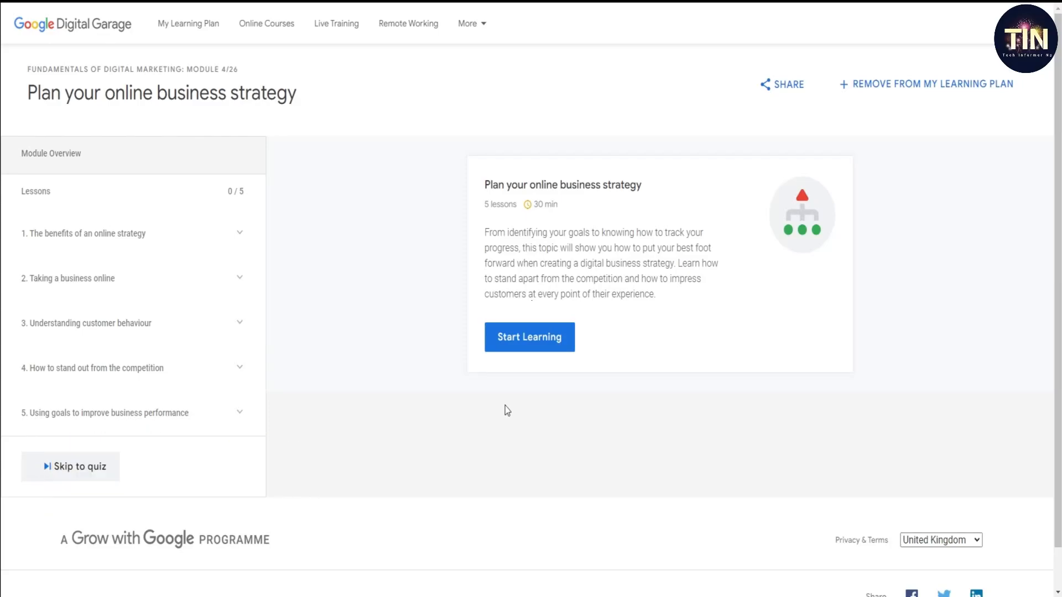
Step: Start the module's first lesson, 'The benefits of an online strategy', with its video loaded
left_click(529, 338)
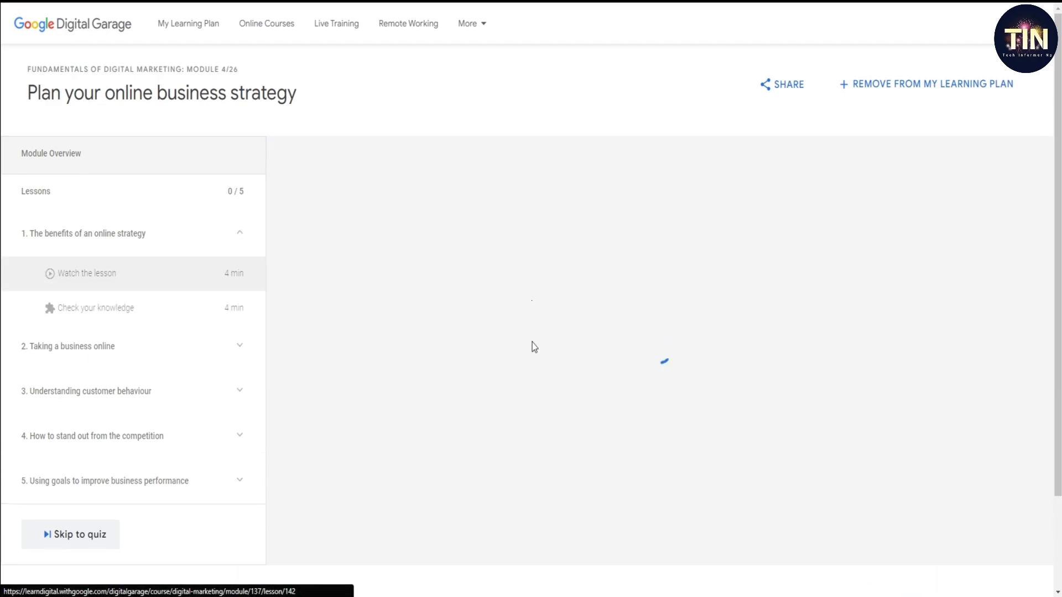
left_click(87, 274)
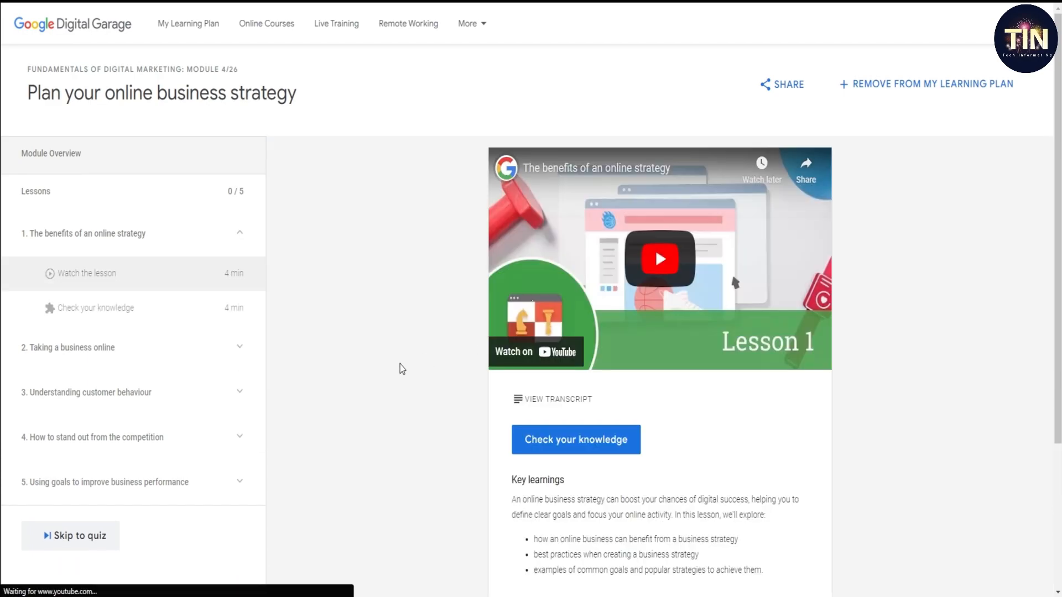
mouse_move(377, 324)
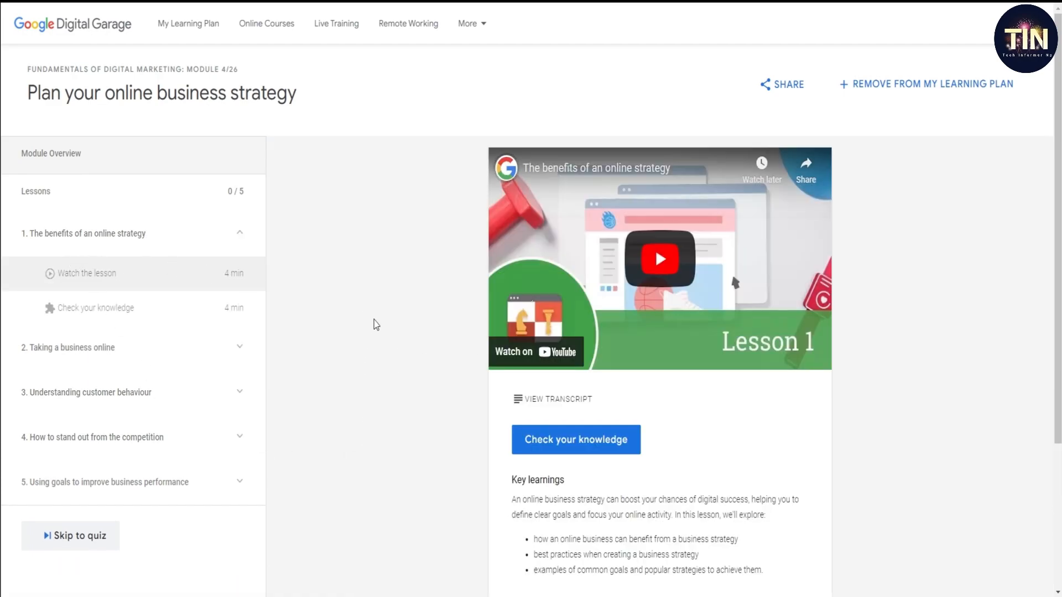
Step: Answer lesson 1's check with Define business goals, Write a mission statement and Identify his USP, and submit
left_click(574, 439)
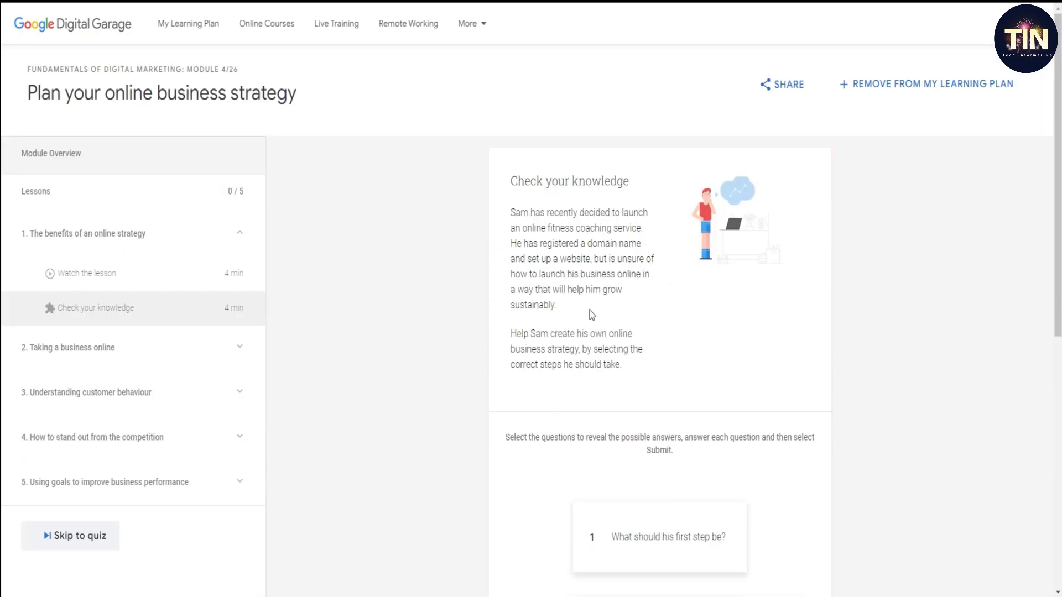
scroll("down", 3)
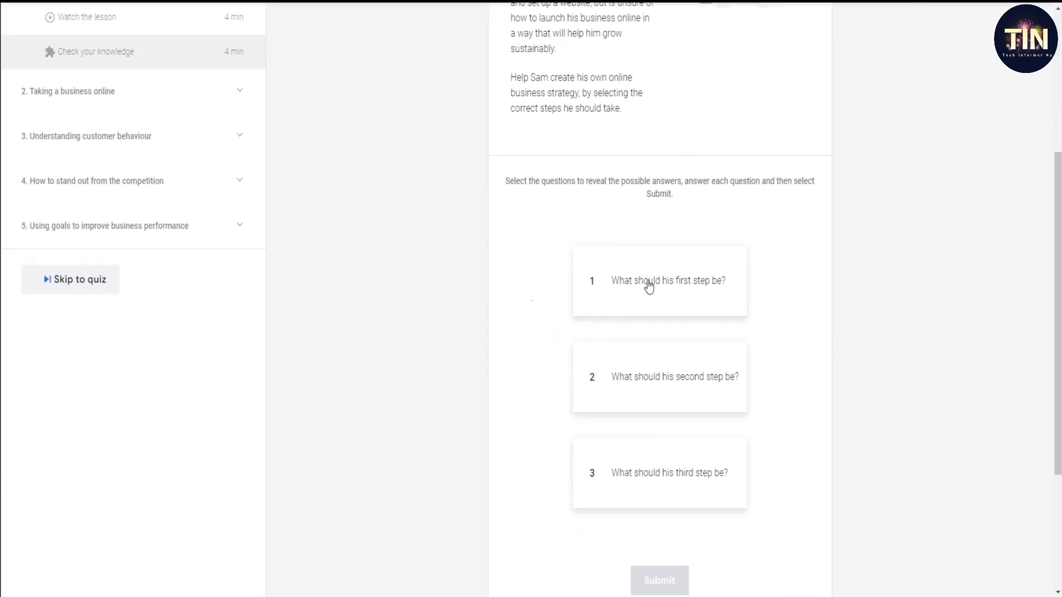
left_click(659, 280)
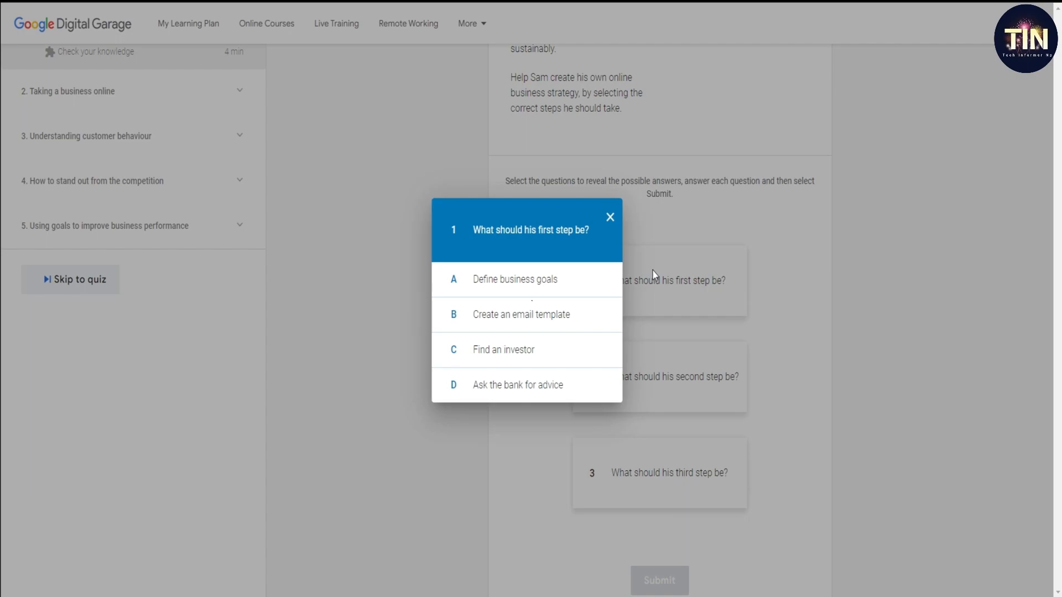
mouse_move(535, 291)
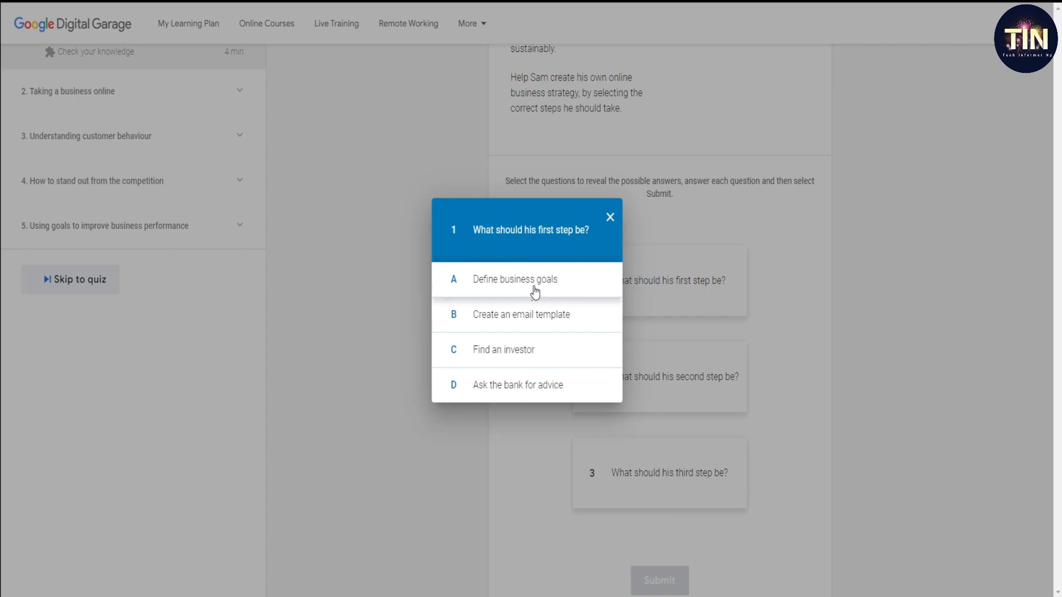
left_click(514, 279)
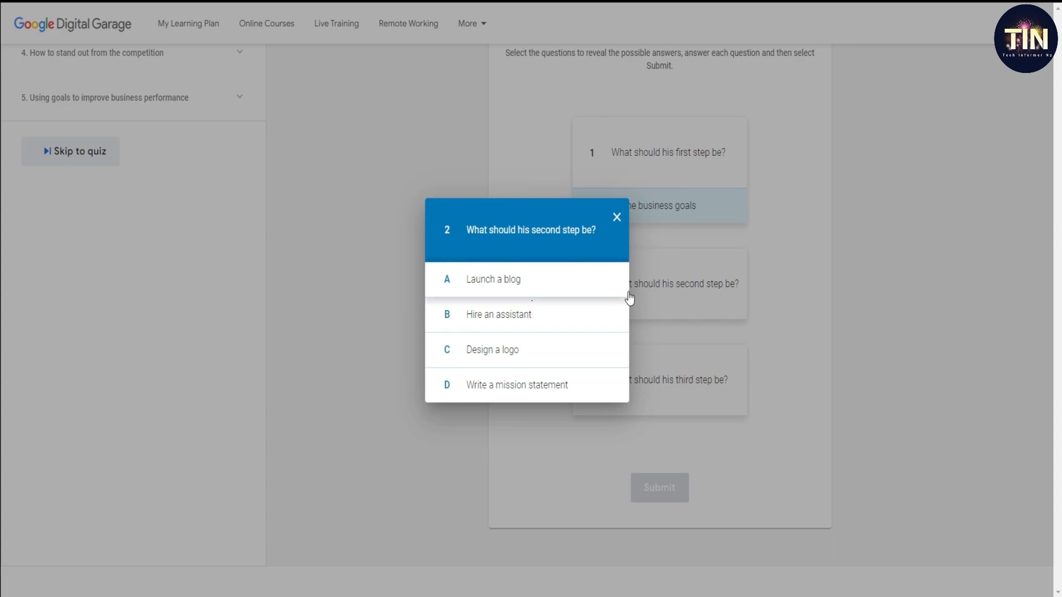
left_click(517, 385)
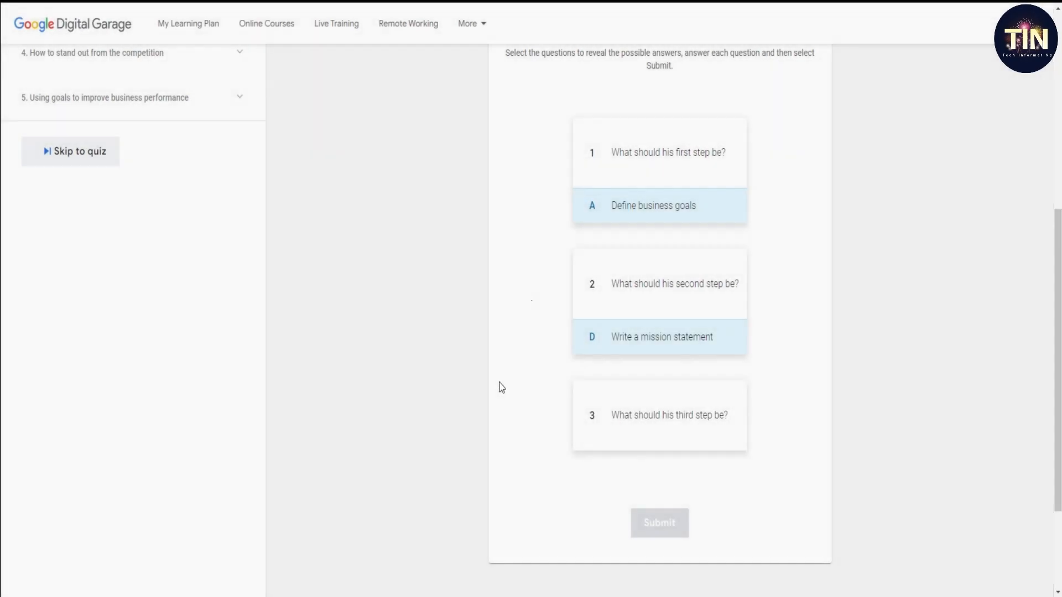
left_click(659, 415)
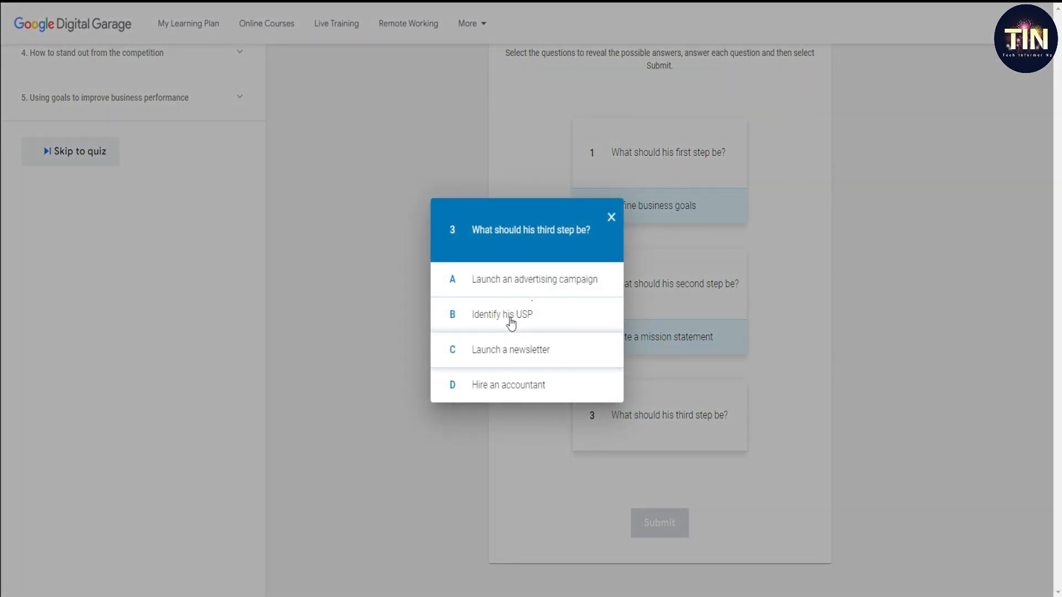
left_click(502, 314)
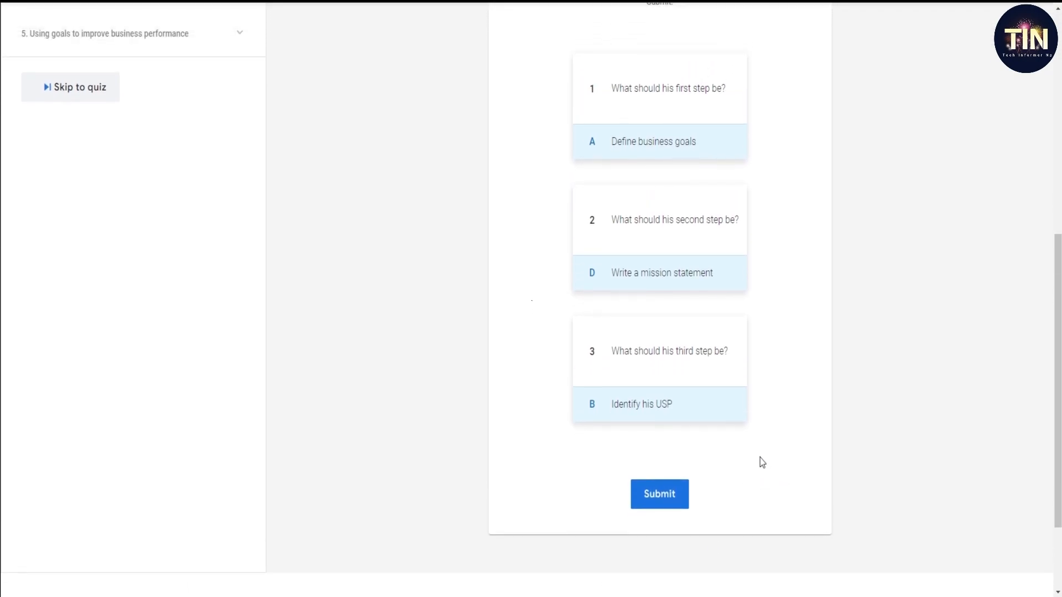
mouse_move(667, 530)
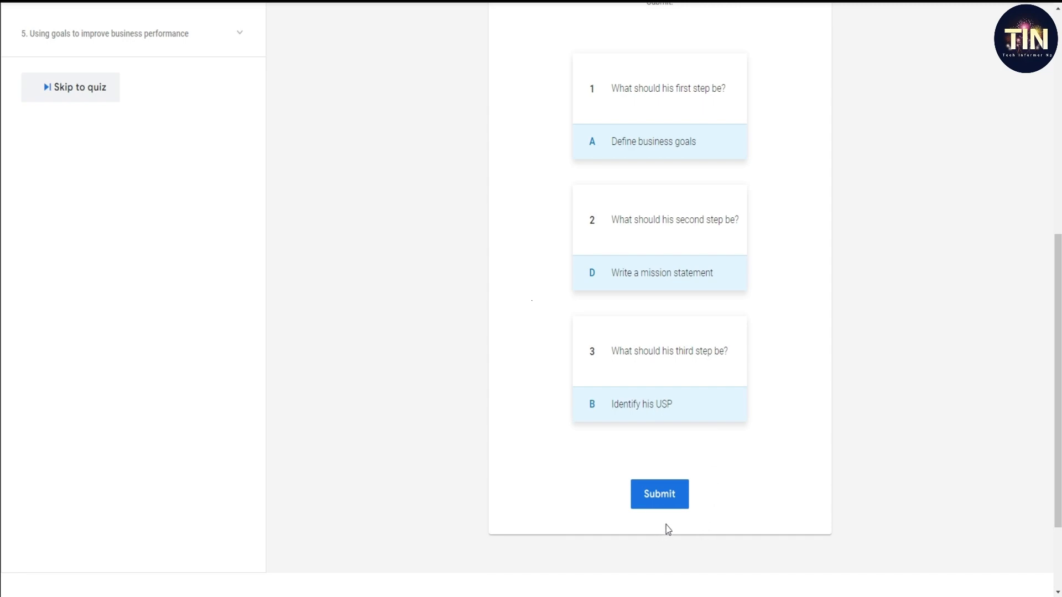
left_click(660, 493)
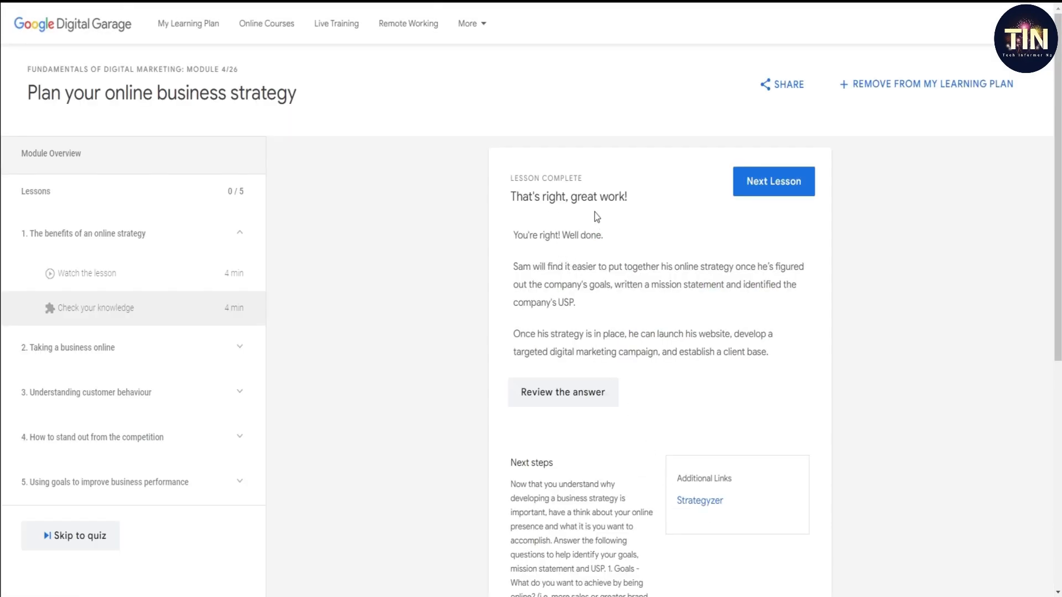
mouse_move(622, 265)
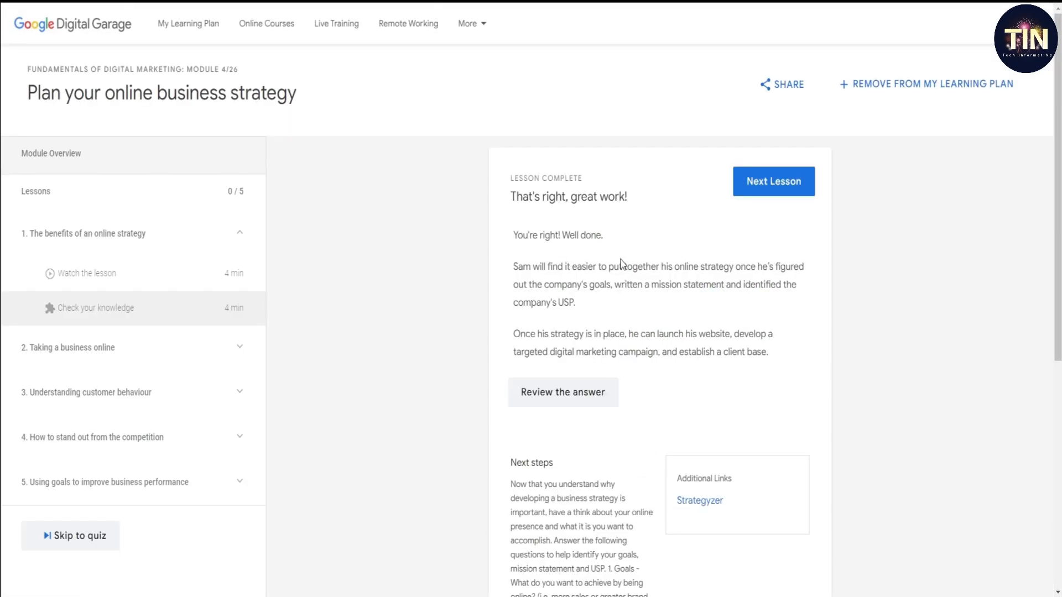
Step: Move on to lesson 2, 'Taking a business online', and scroll down its page
left_click(773, 182)
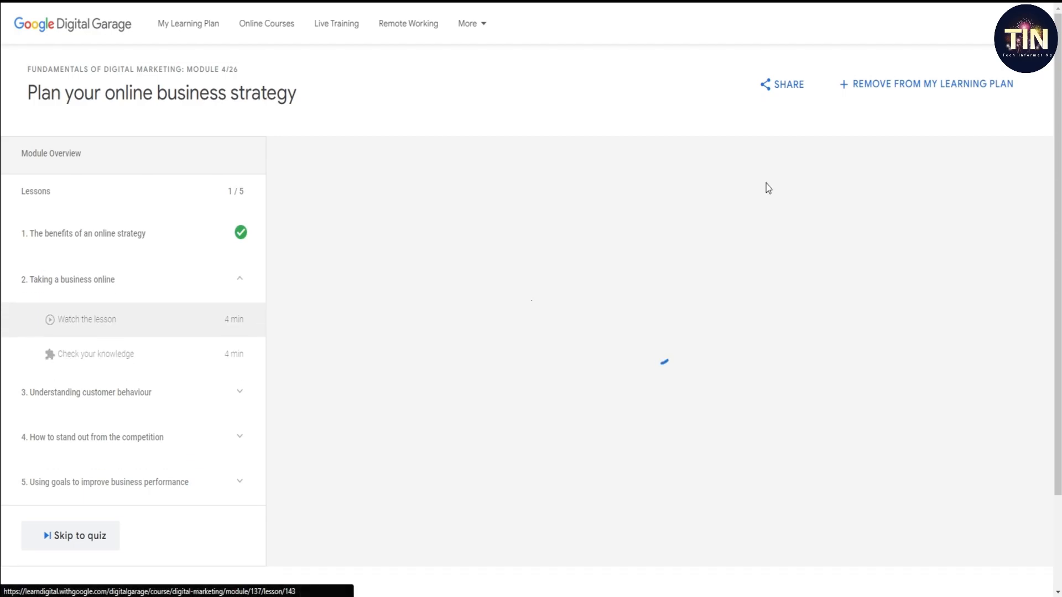
left_click(85, 318)
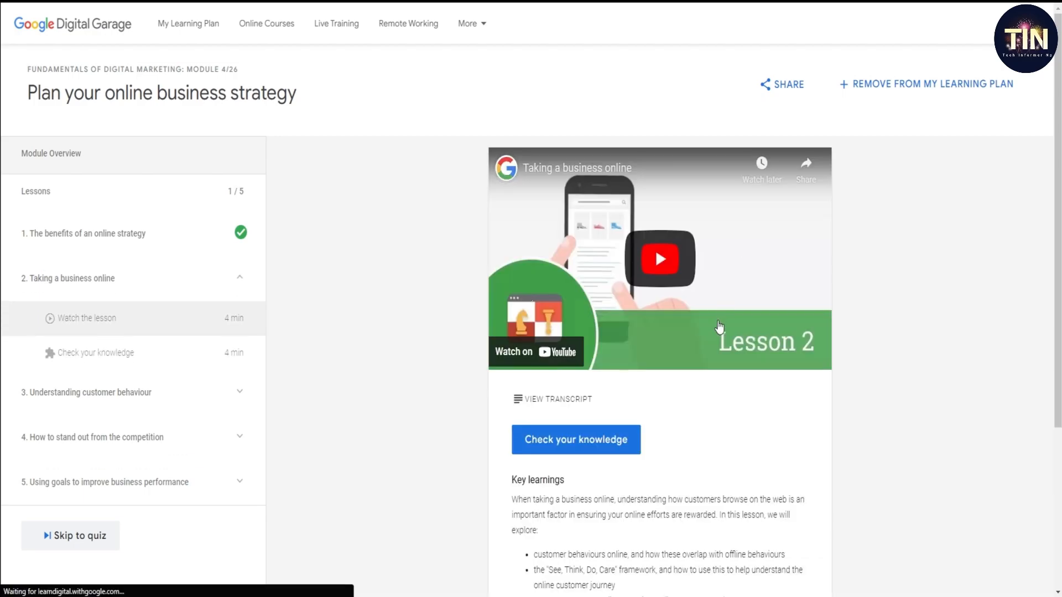
scroll("down", 3)
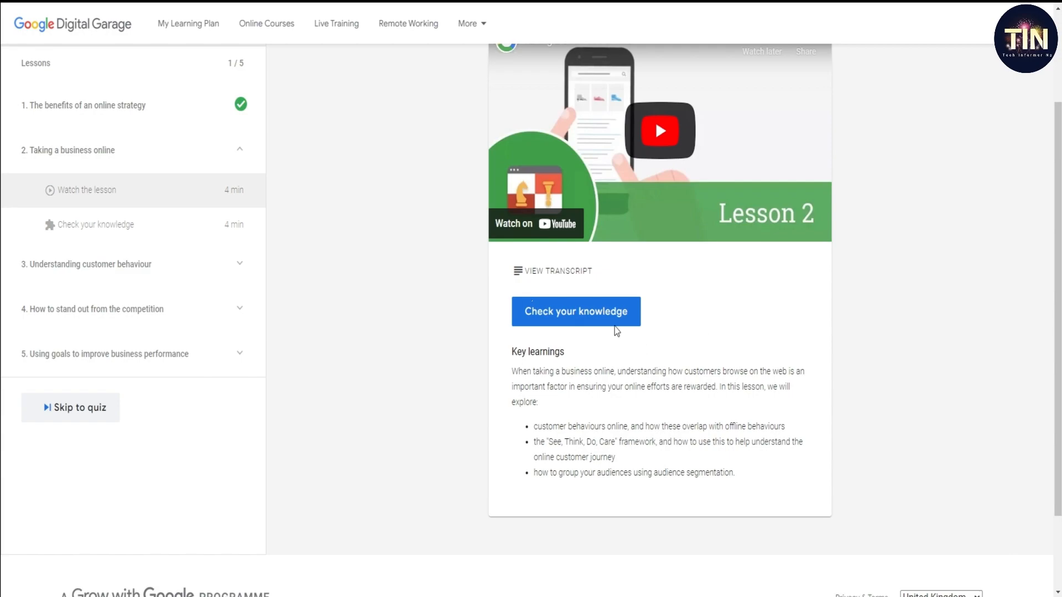
Step: Answer lesson 2's true/false statements (false, true, false) and submit the check
left_click(575, 311)
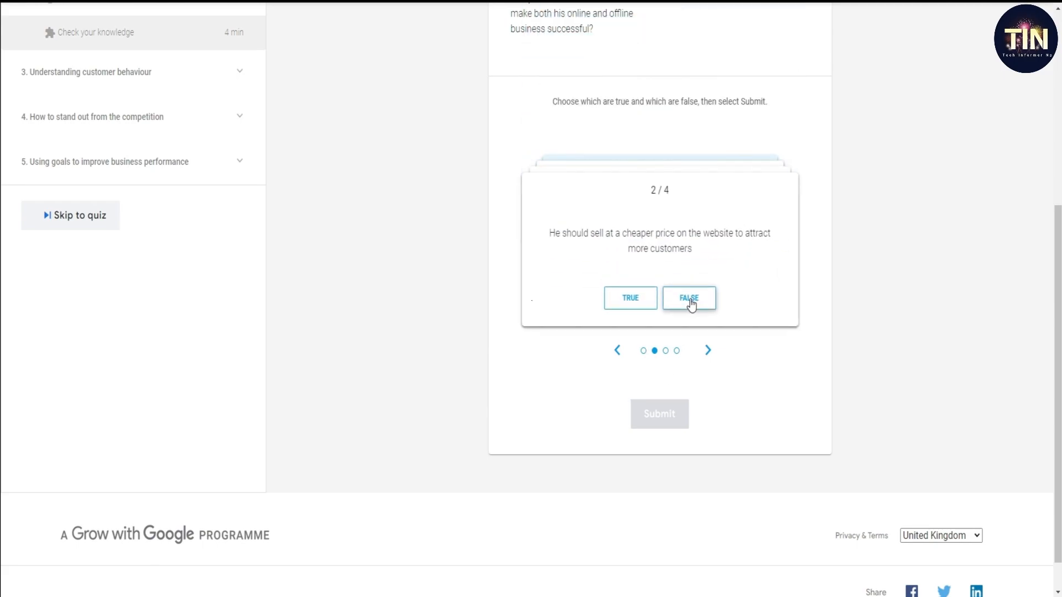
left_click(688, 297)
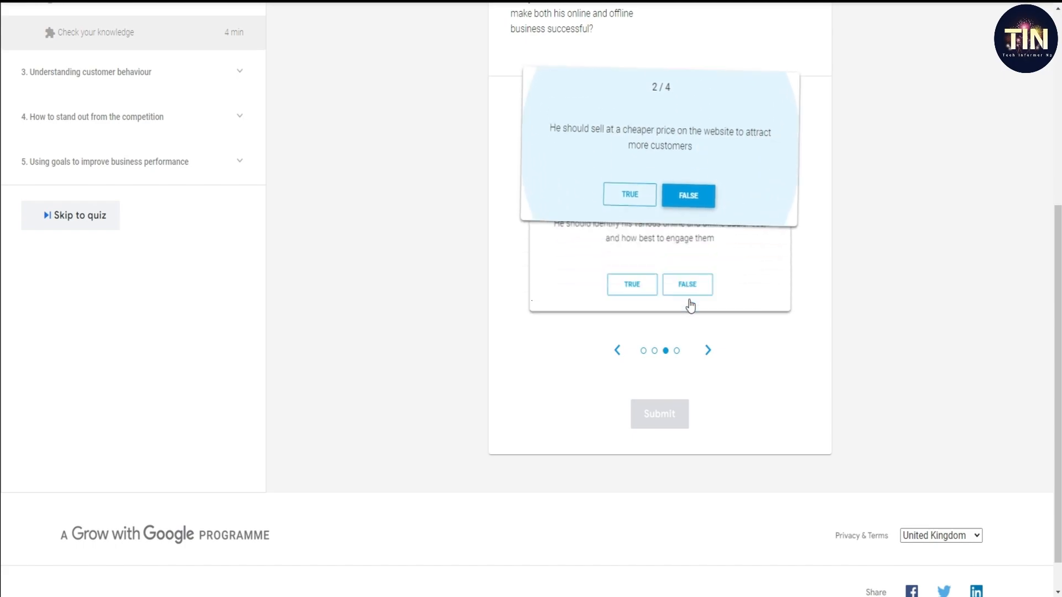
left_click(629, 298)
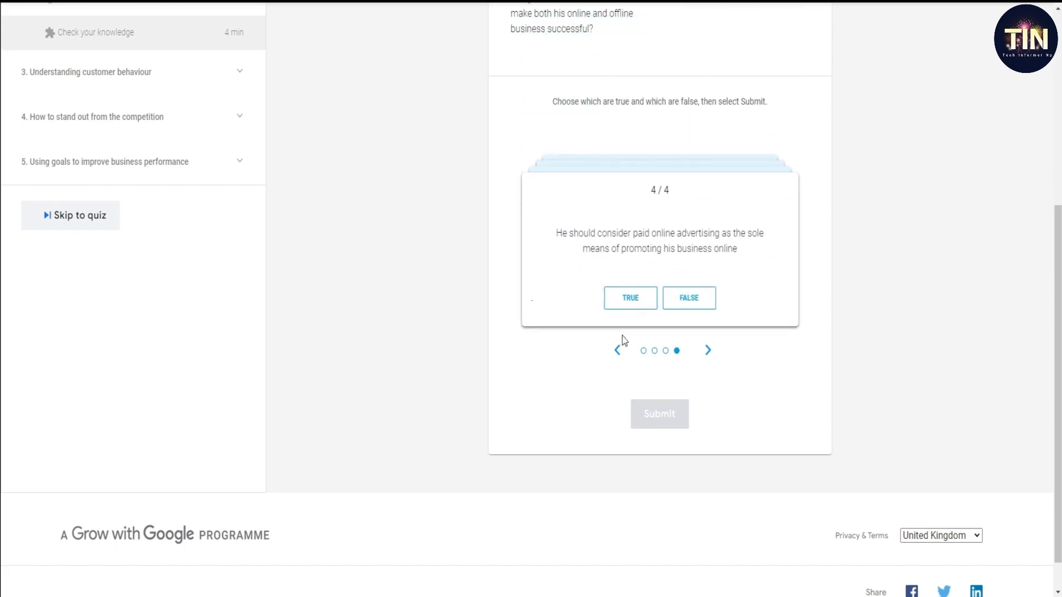
left_click(708, 350)
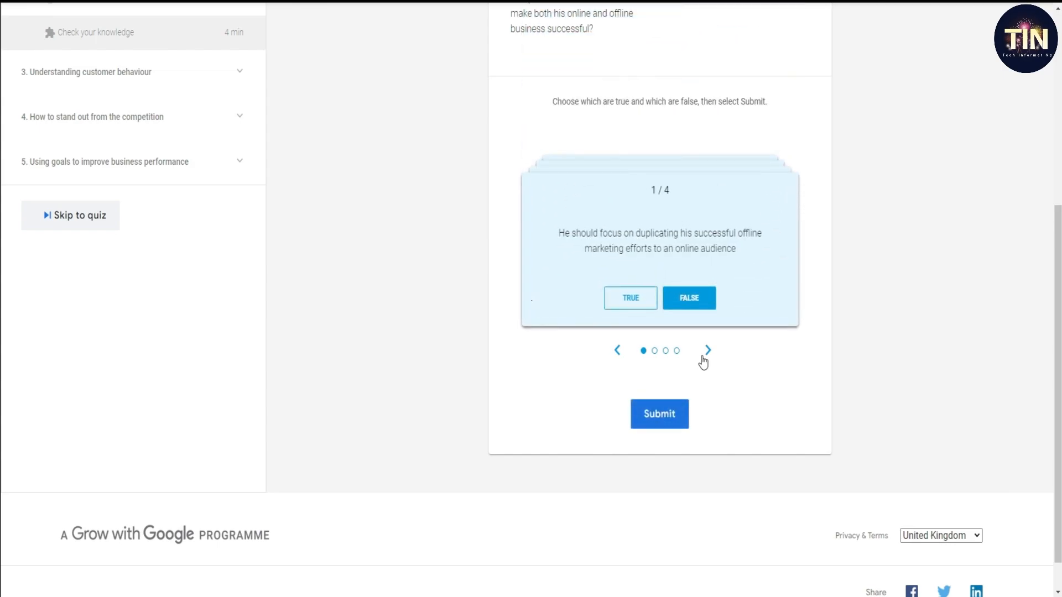
left_click(708, 350)
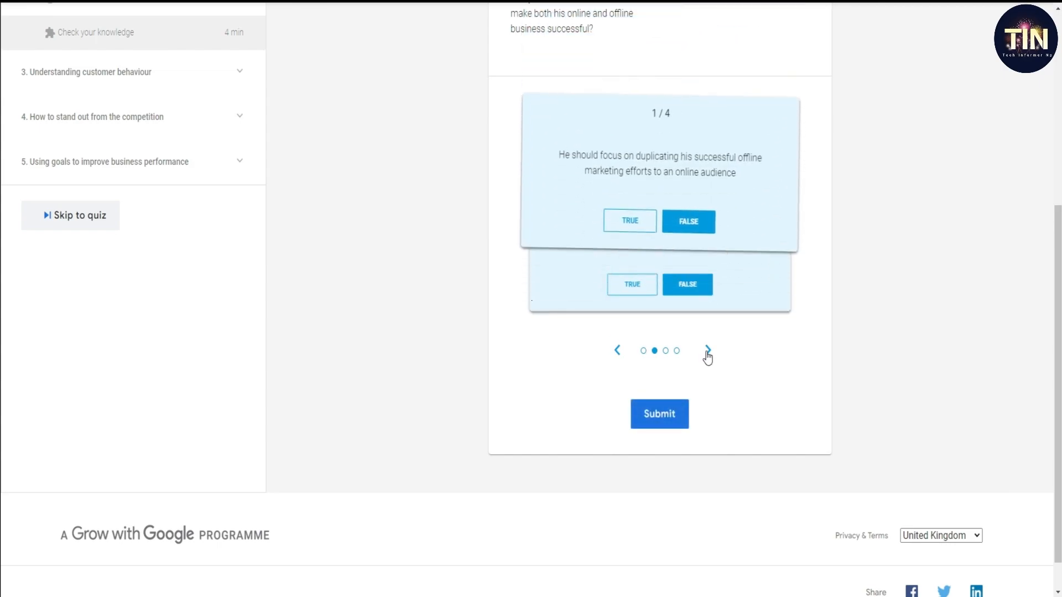
left_click(707, 350)
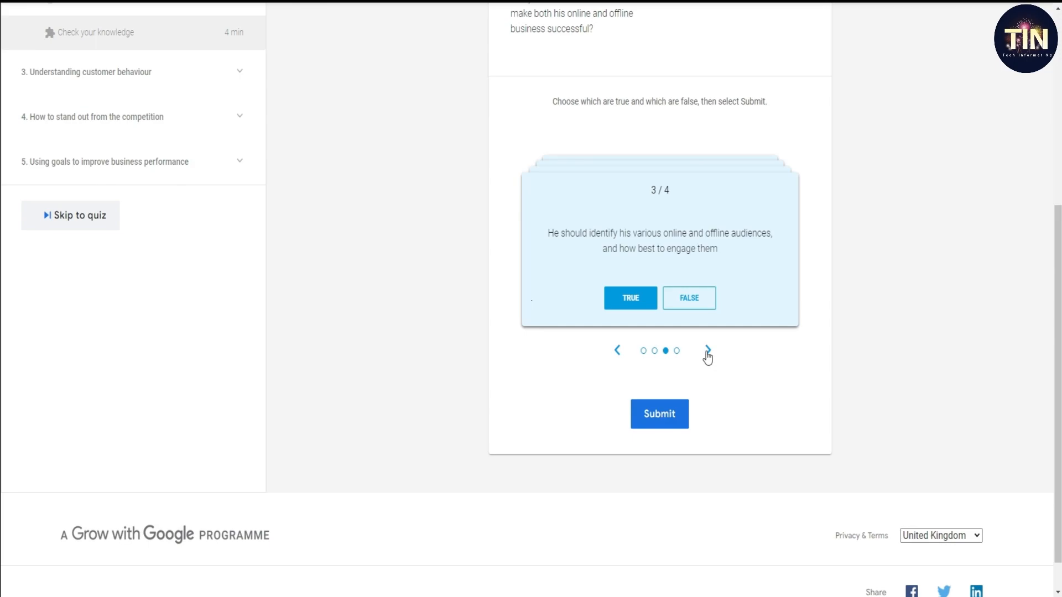
left_click(707, 351)
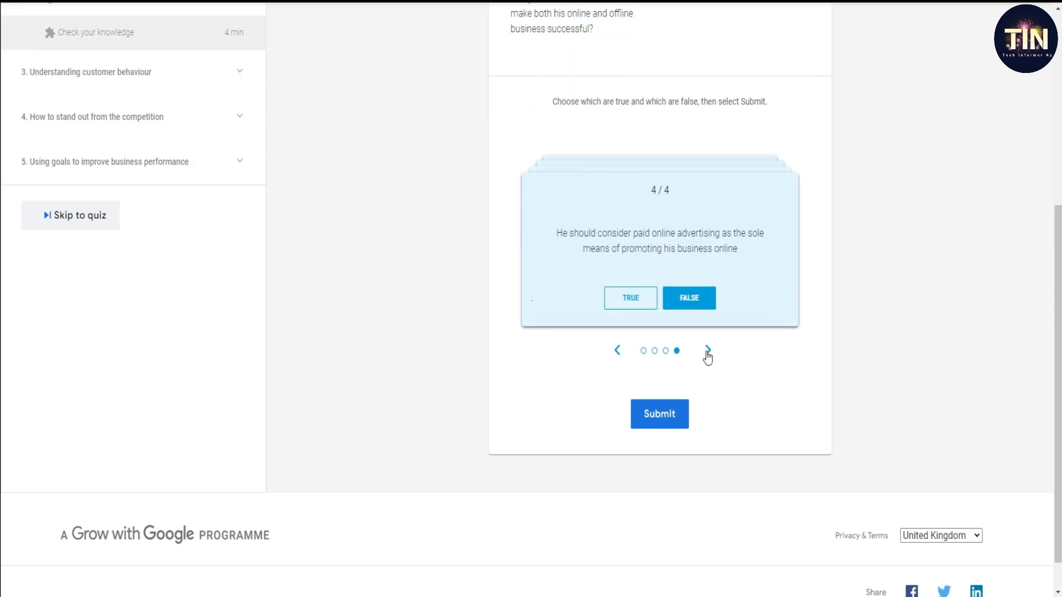
left_click(658, 414)
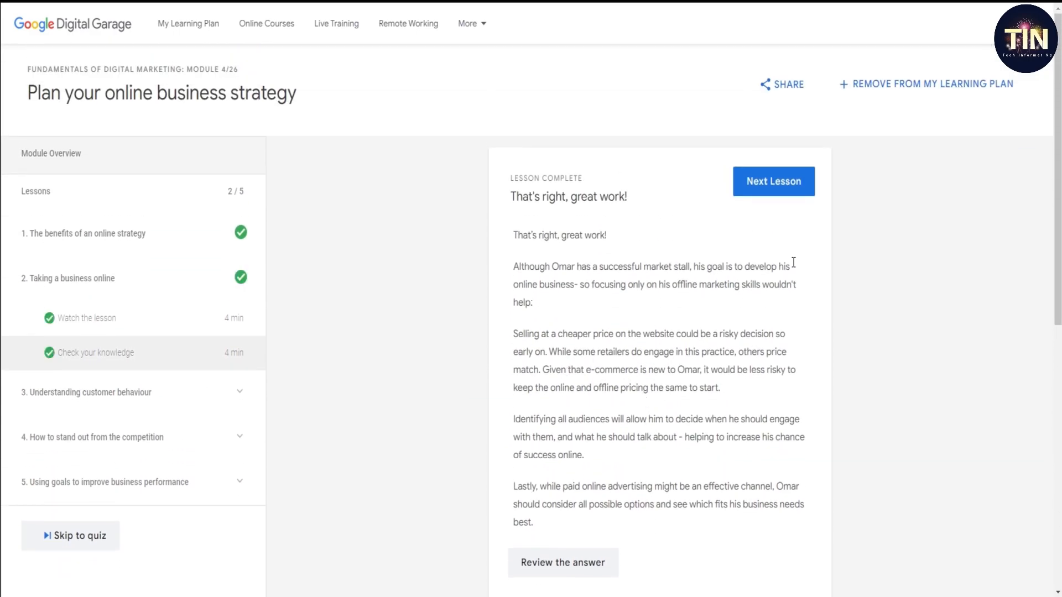
Step: Move on to lesson 3, 'Understanding customer behaviour', and scroll to its key learnings
left_click(773, 180)
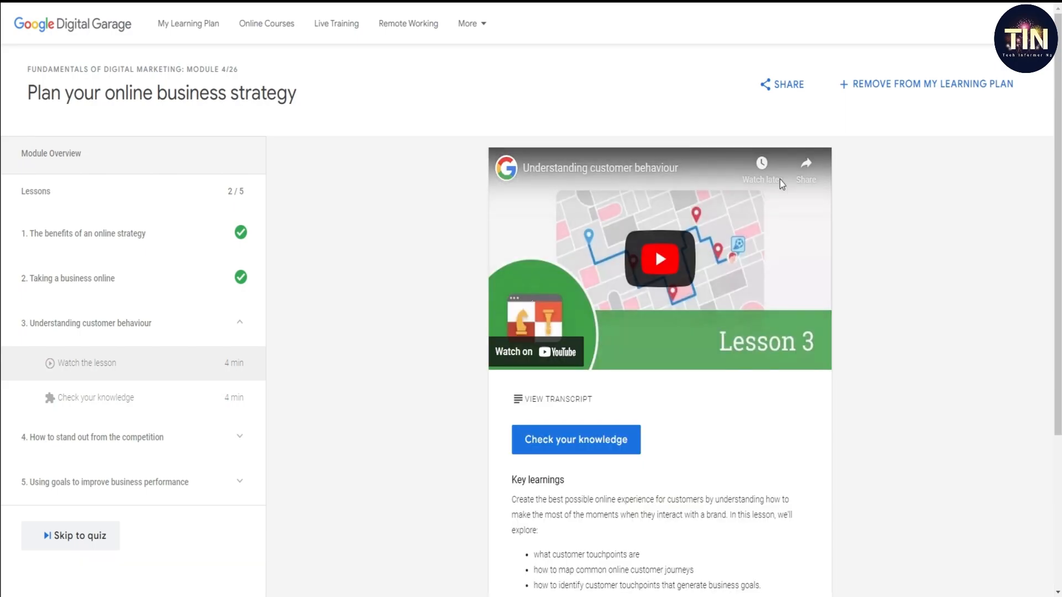
scroll("down", 3)
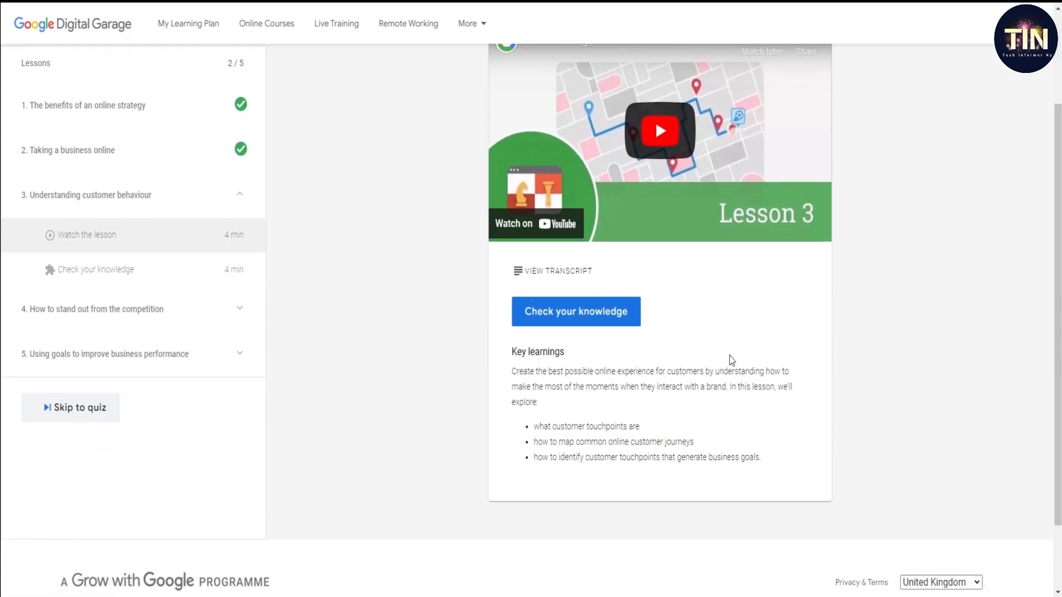
Step: Pass lesson 3's touchpoint check with Website layout and Email marketing, then proceed to lesson 4
left_click(576, 312)
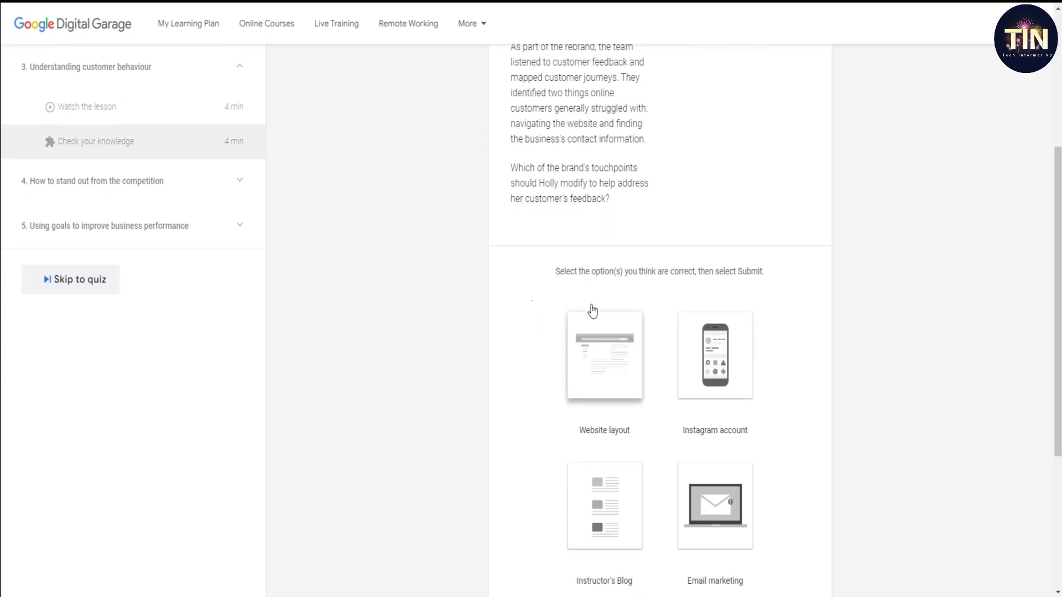
scroll("down", 3)
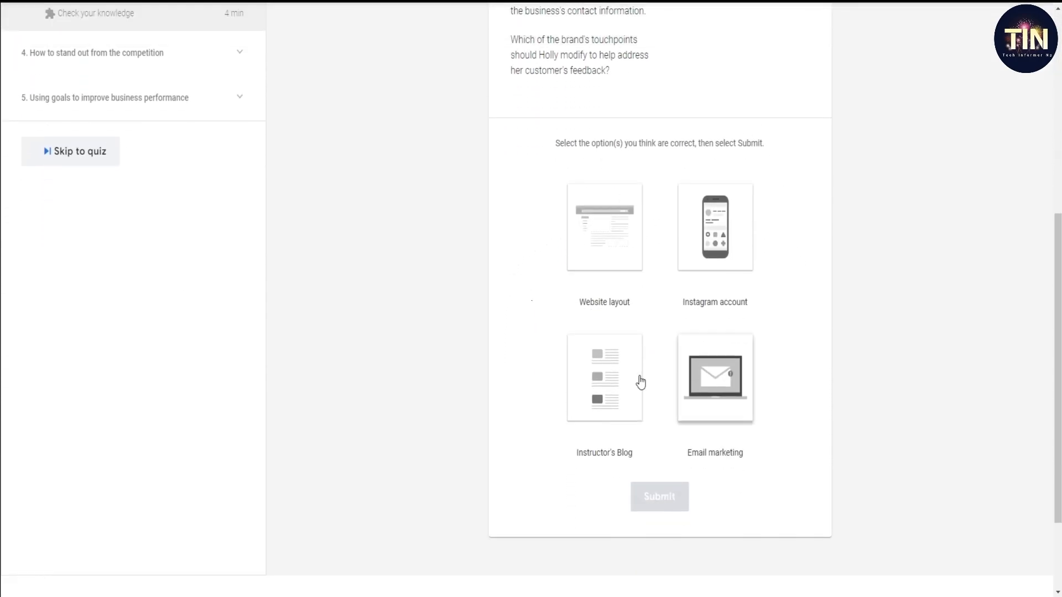
mouse_move(596, 345)
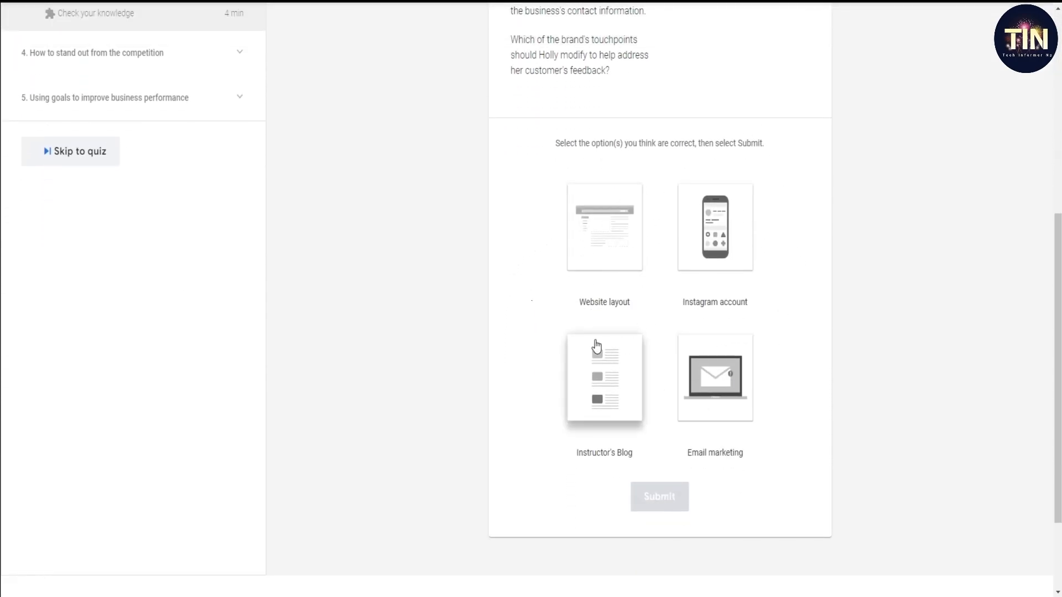
left_click(604, 227)
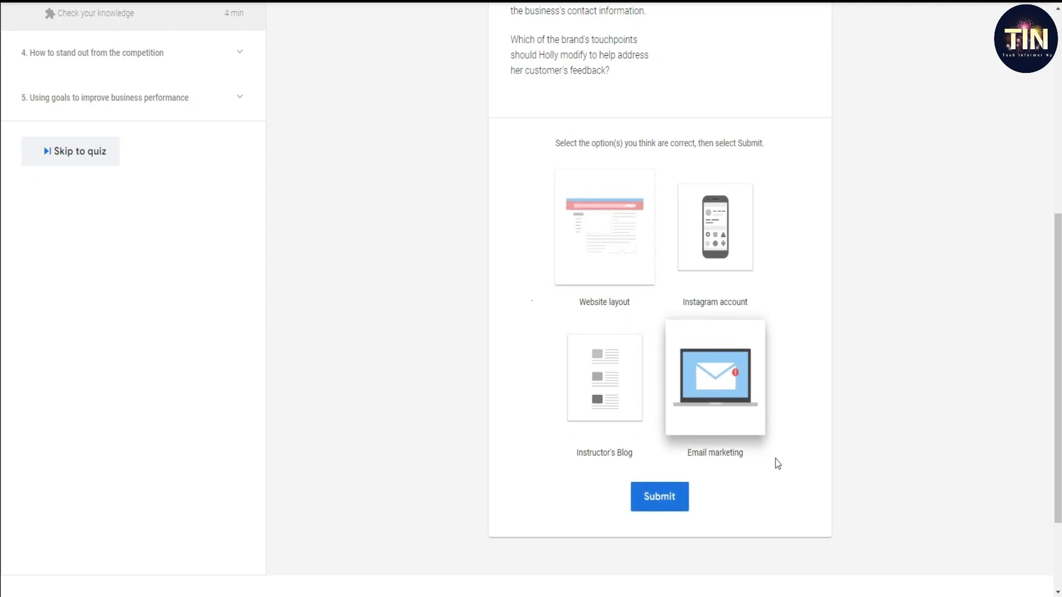
scroll("down", 3)
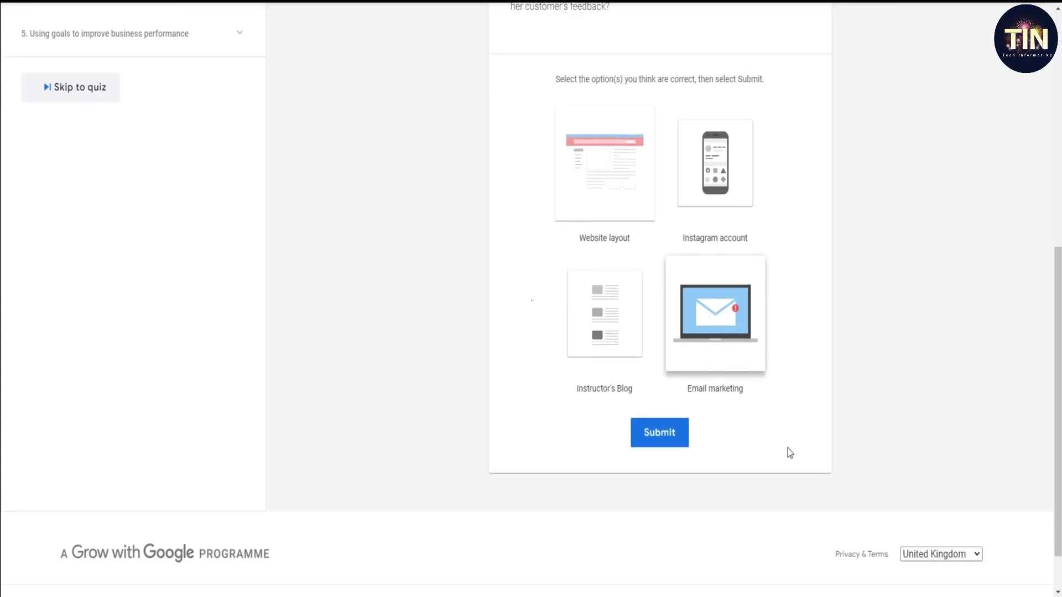
mouse_move(658, 440)
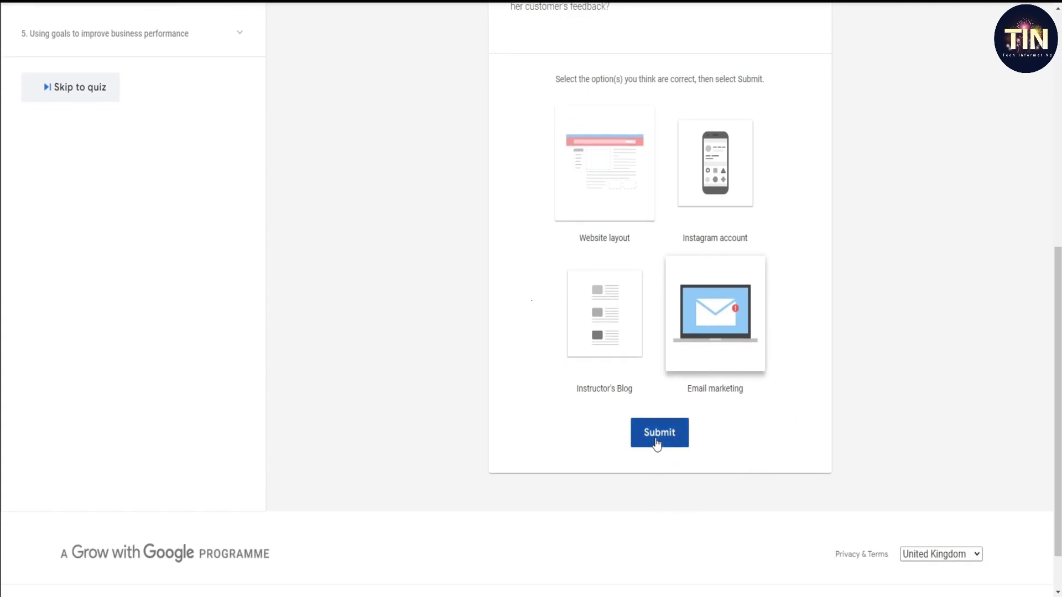
left_click(658, 433)
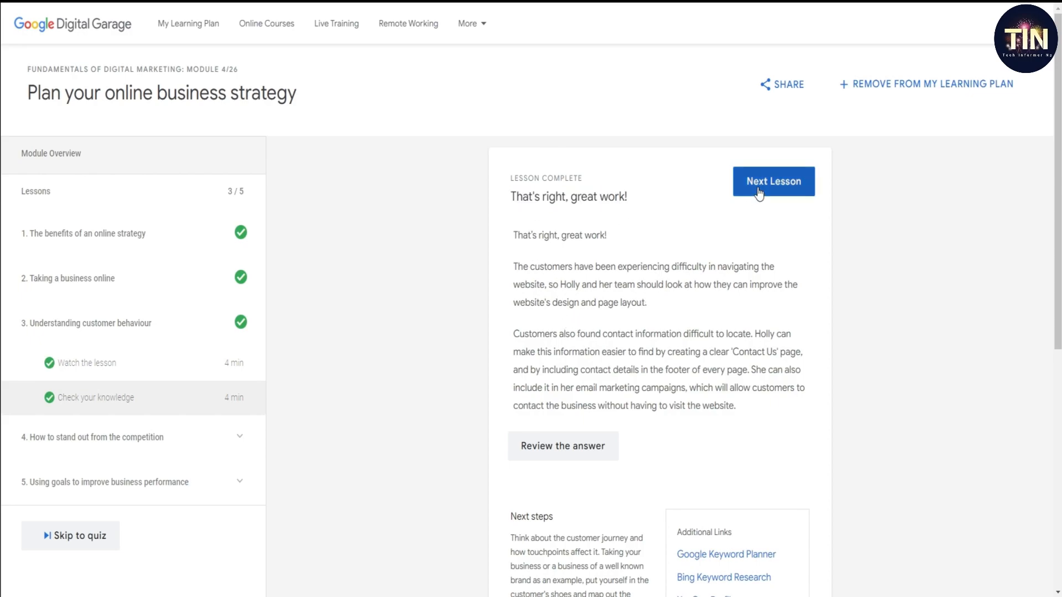
left_click(773, 180)
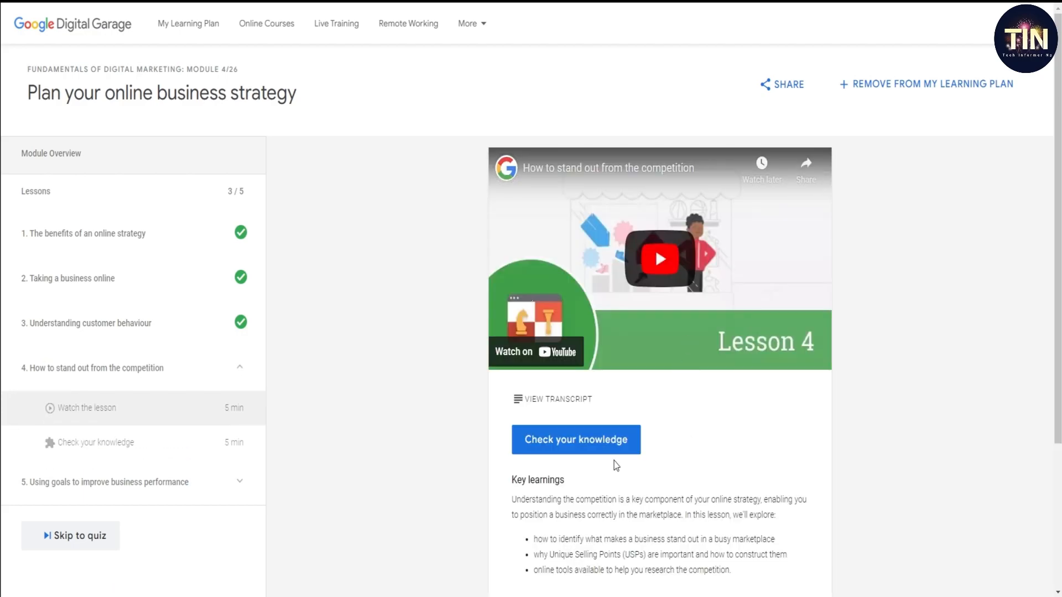
Step: Answer lesson 4's check with Identify a USP, Build a SWOT analysis and Review competitor websites, and submit
left_click(576, 439)
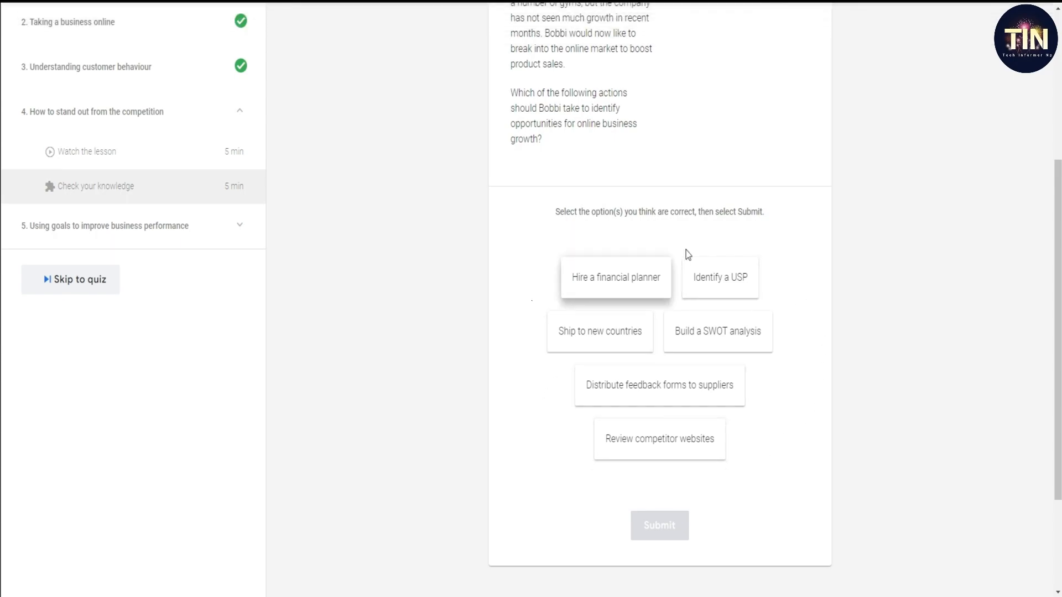
mouse_move(566, 437)
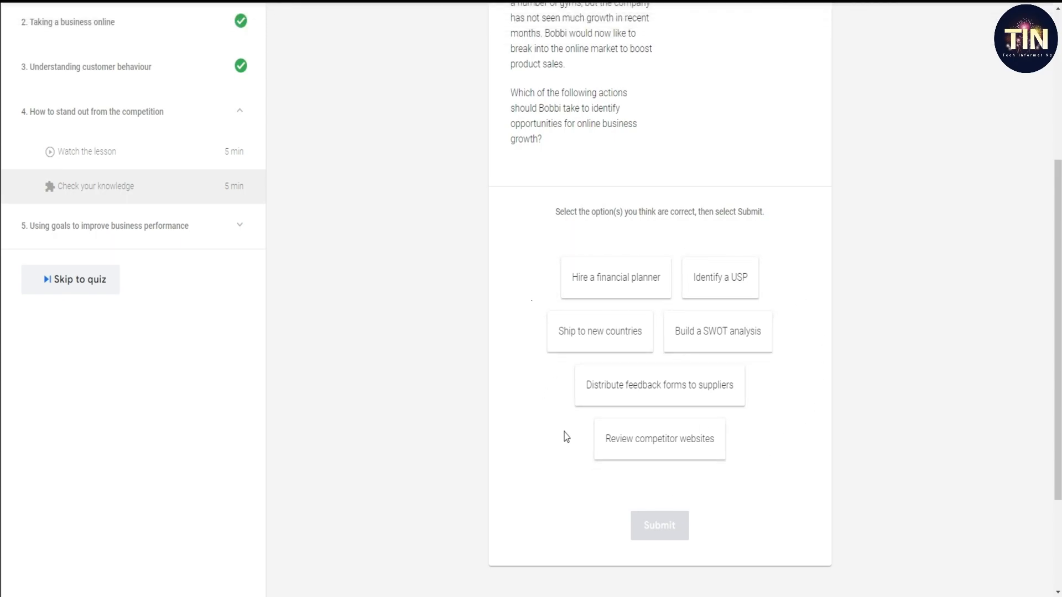
left_click(719, 276)
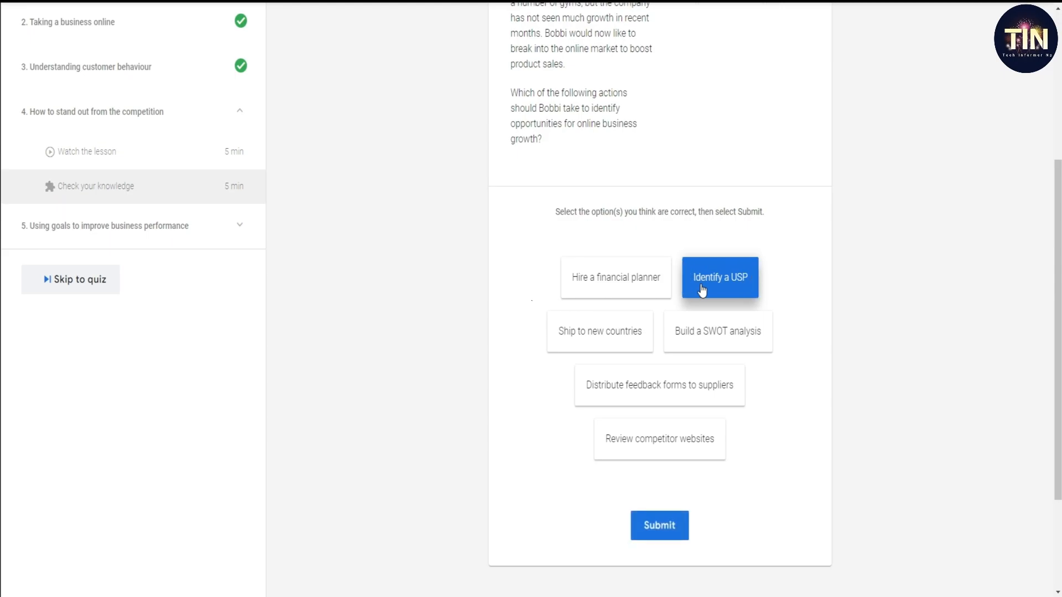
mouse_move(691, 342)
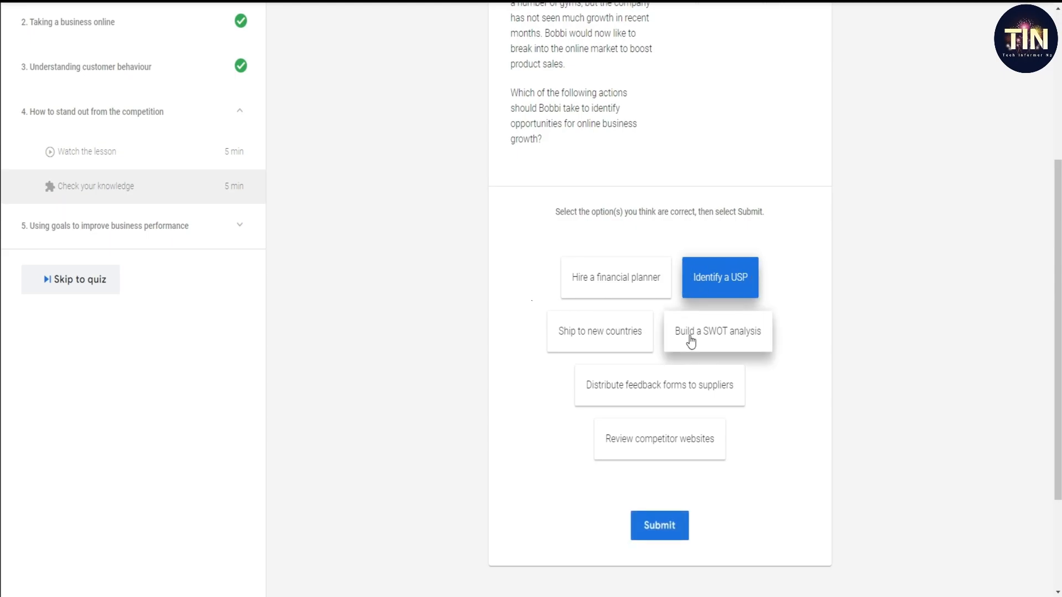
left_click(717, 331)
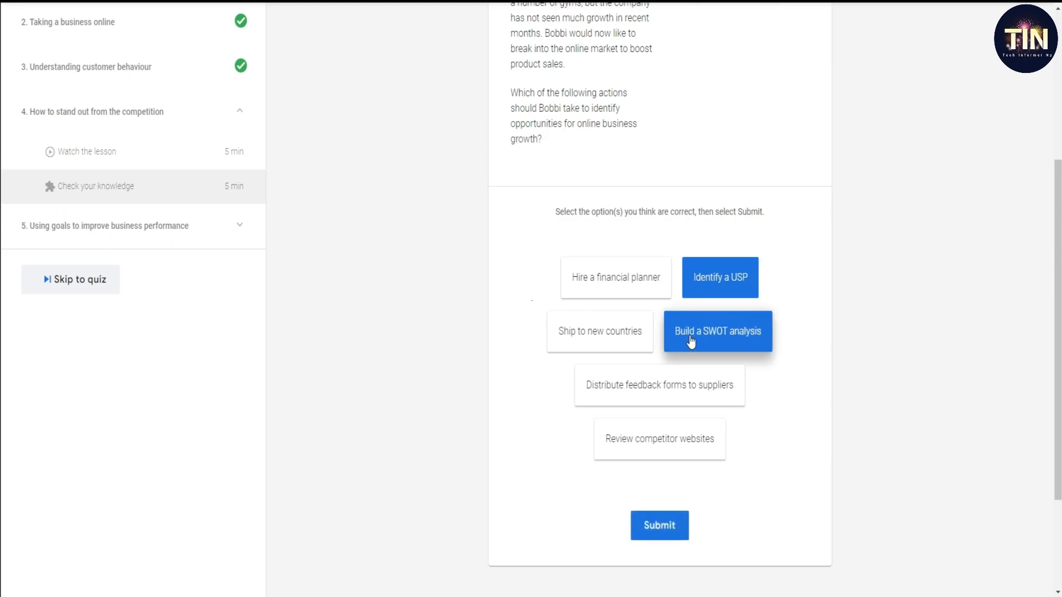
left_click(659, 439)
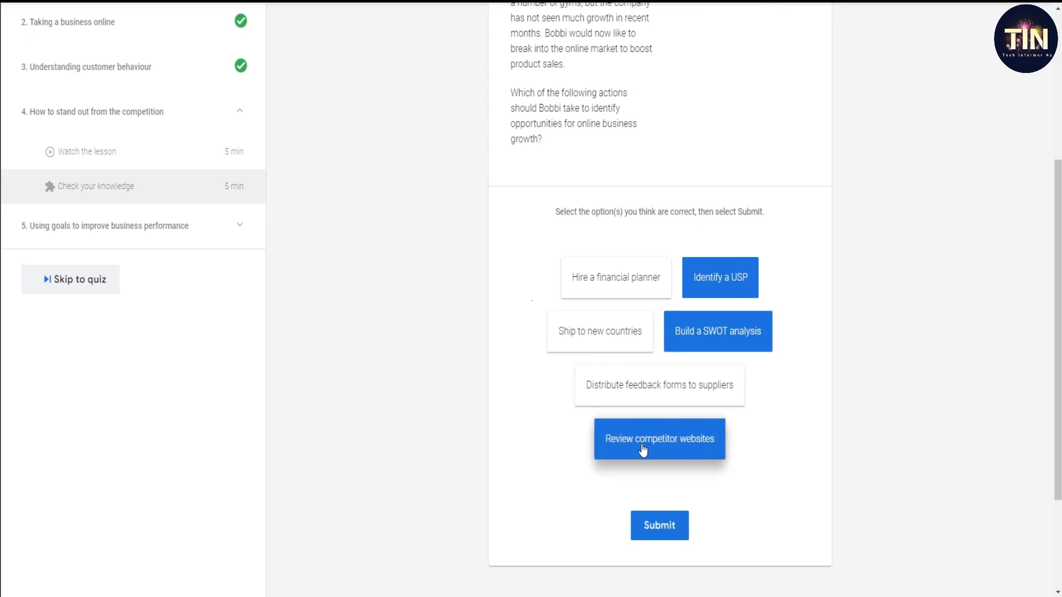
left_click(660, 525)
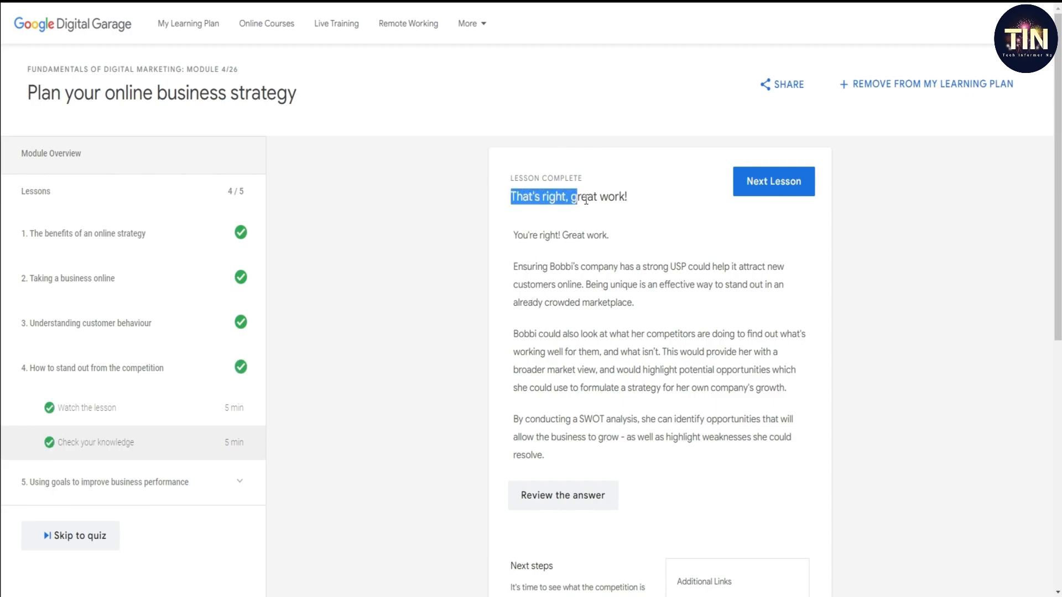
mouse_move(668, 209)
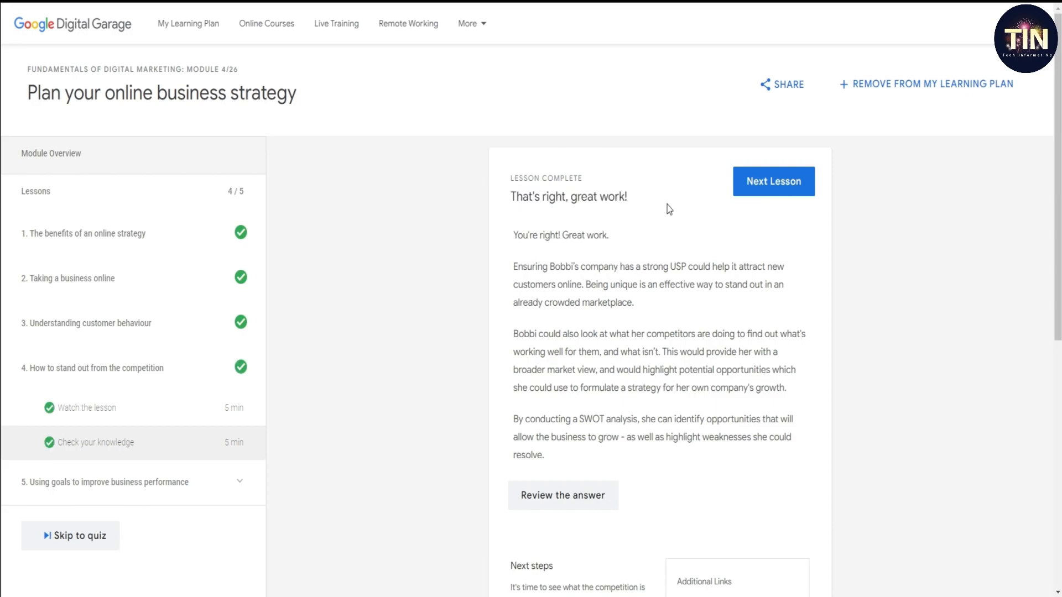
Step: Open lesson 5, submit its two chosen KPIs in the knowledge check, and continue from the results
left_click(773, 180)
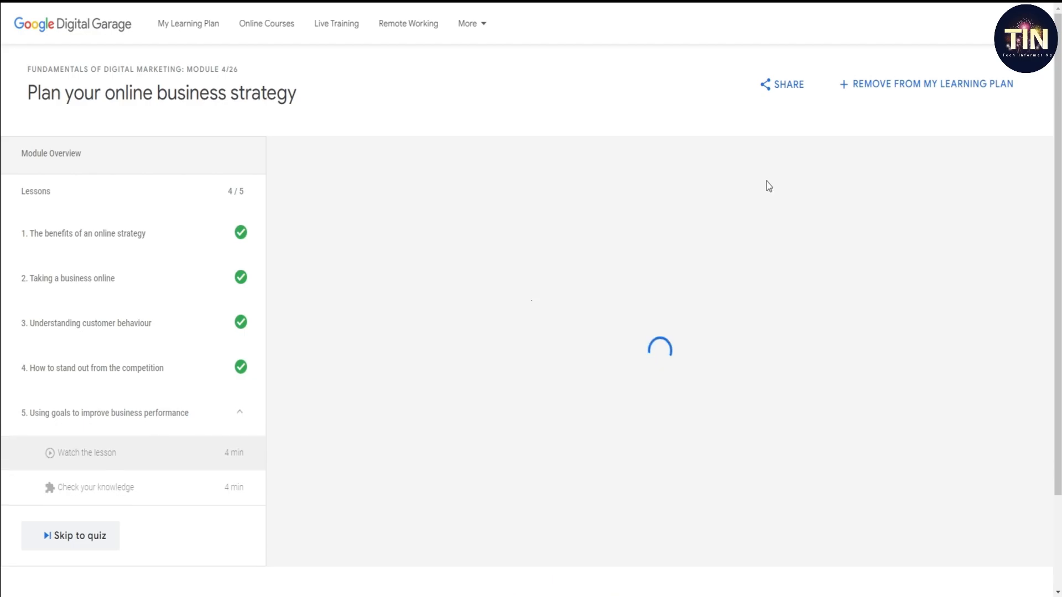
scroll("down", 3)
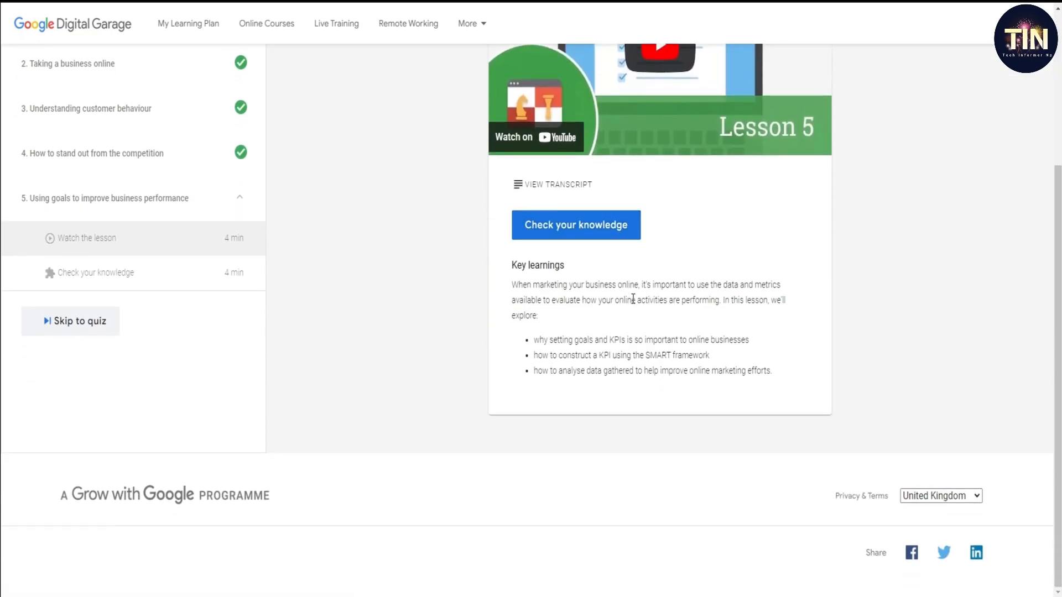
left_click(575, 224)
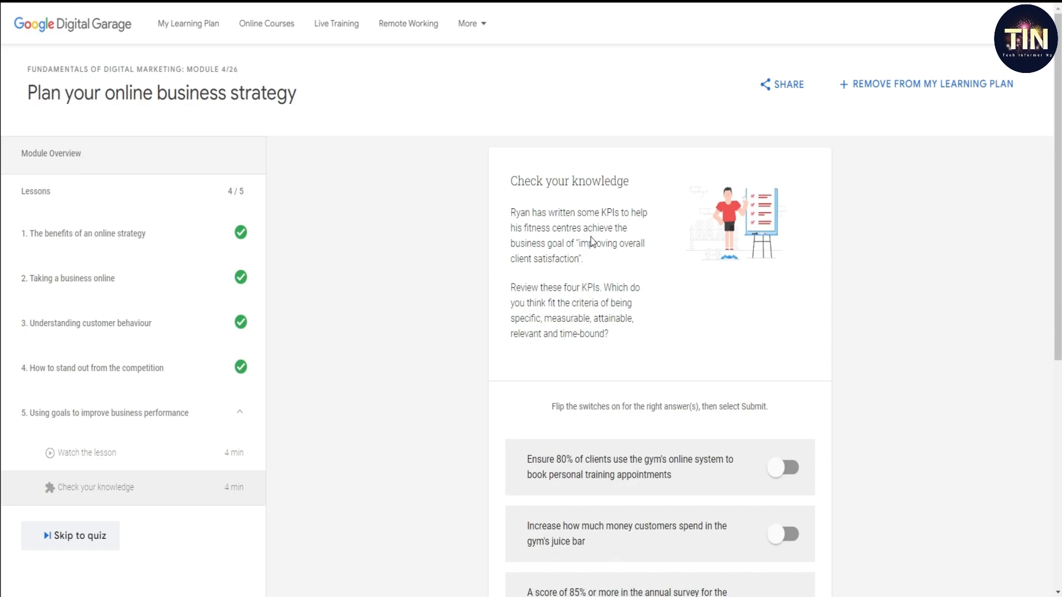
scroll("down", 3)
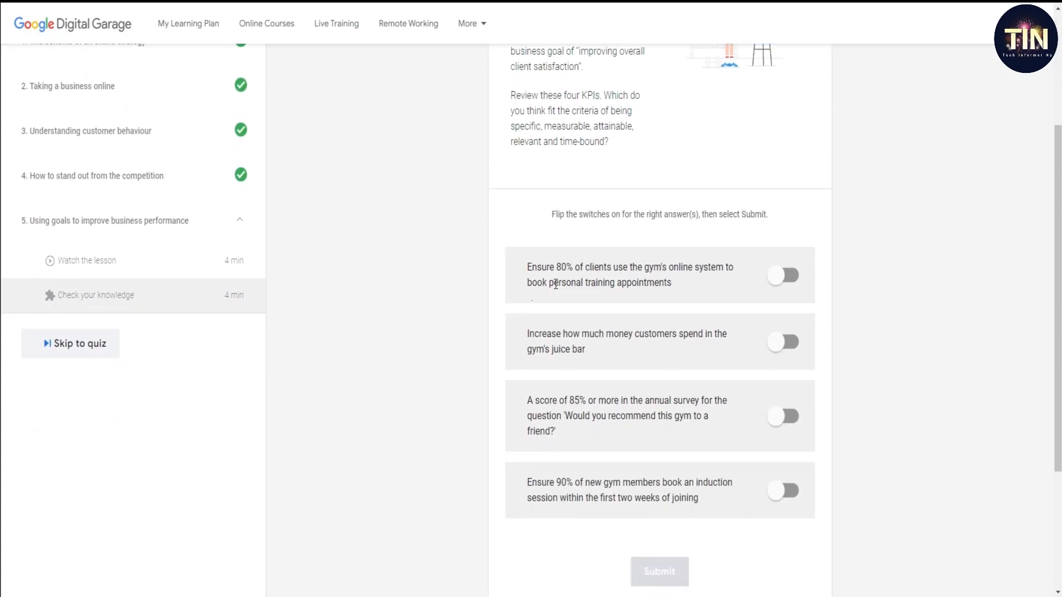
mouse_move(549, 224)
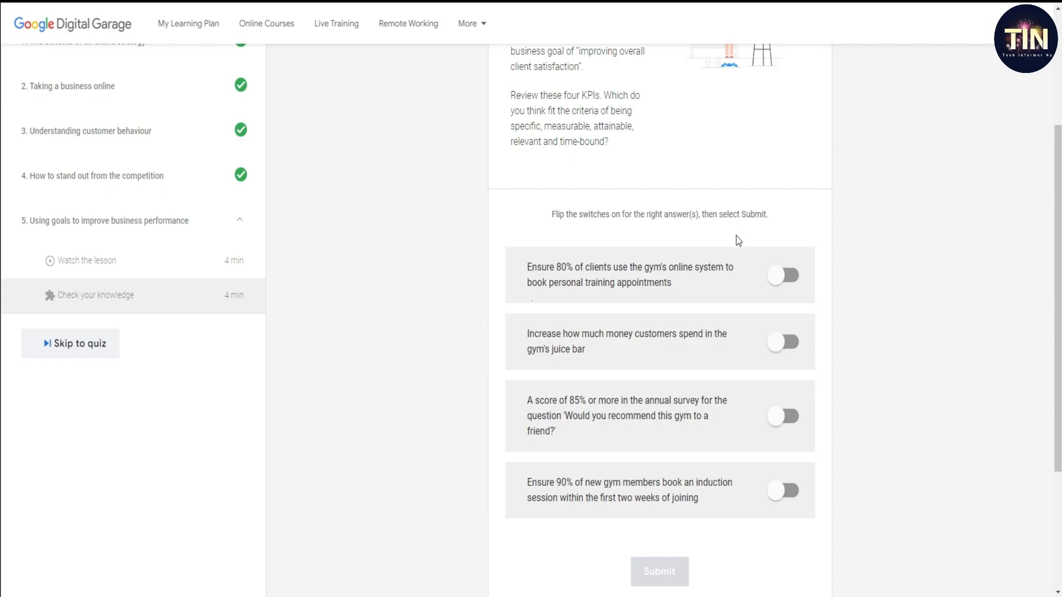
mouse_move(743, 343)
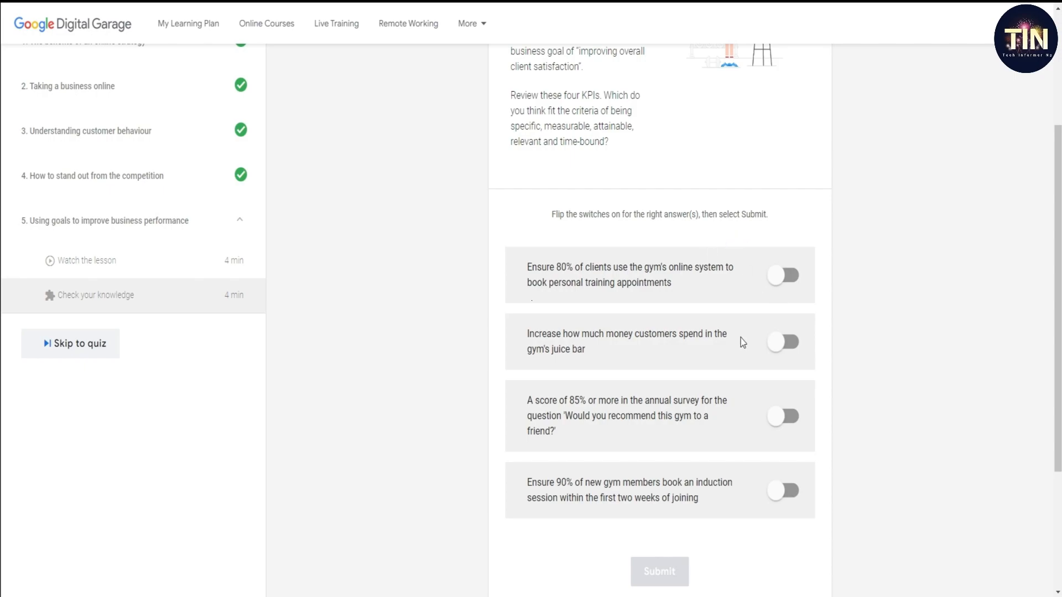
scroll("down", 3)
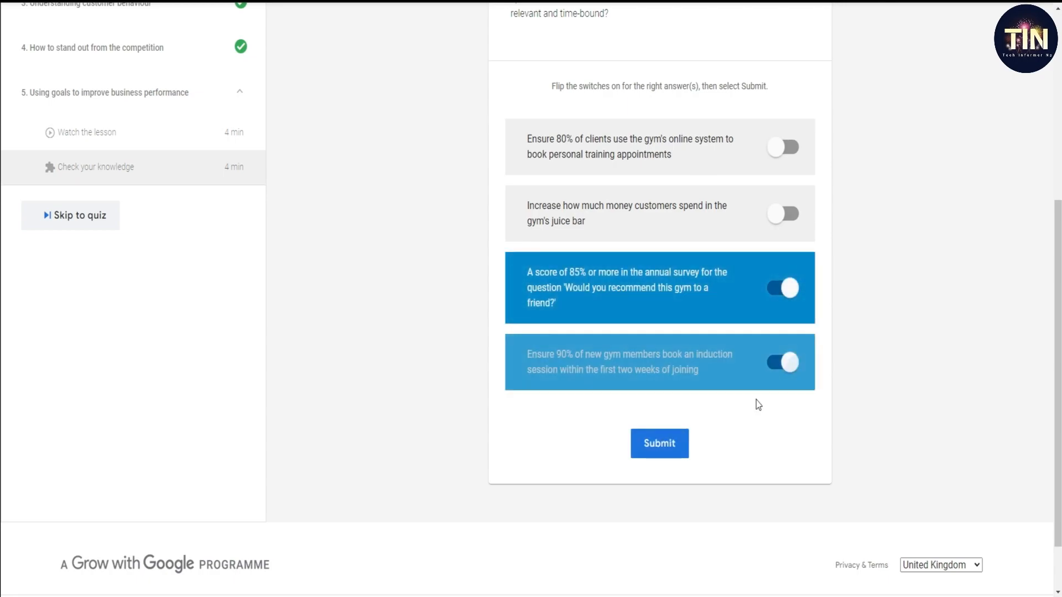
left_click(658, 443)
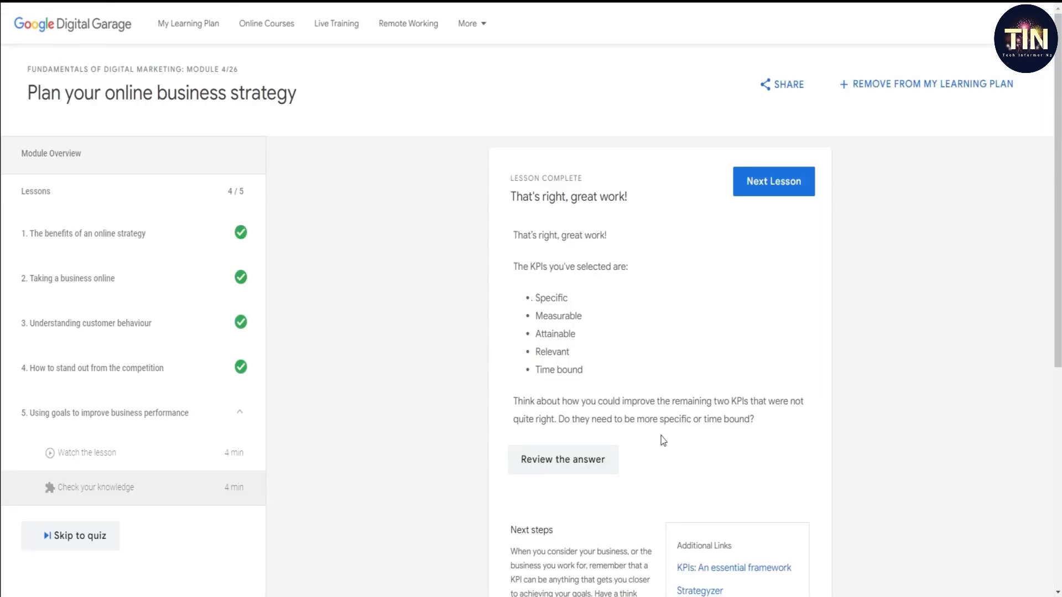
left_click(774, 182)
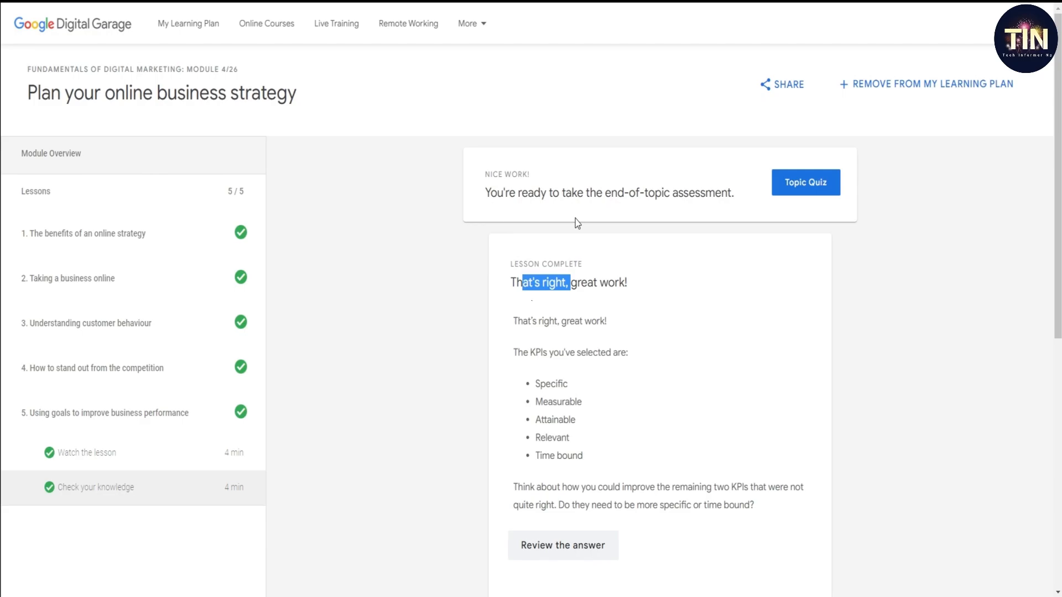
Step: Start the topic quiz and answer Question 2 with the customer journey option
left_click(805, 183)
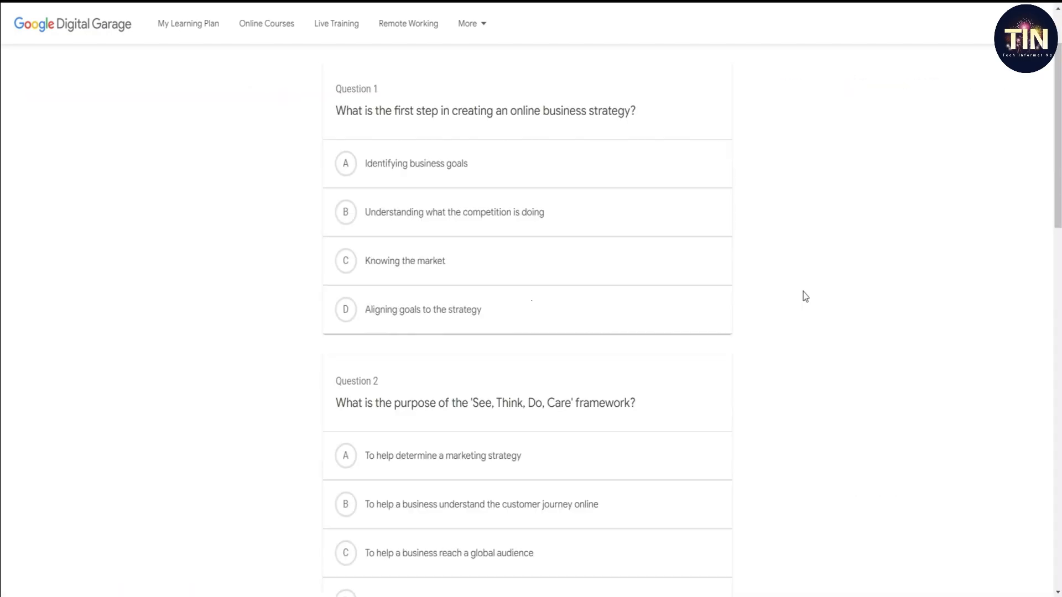
scroll("up", 3)
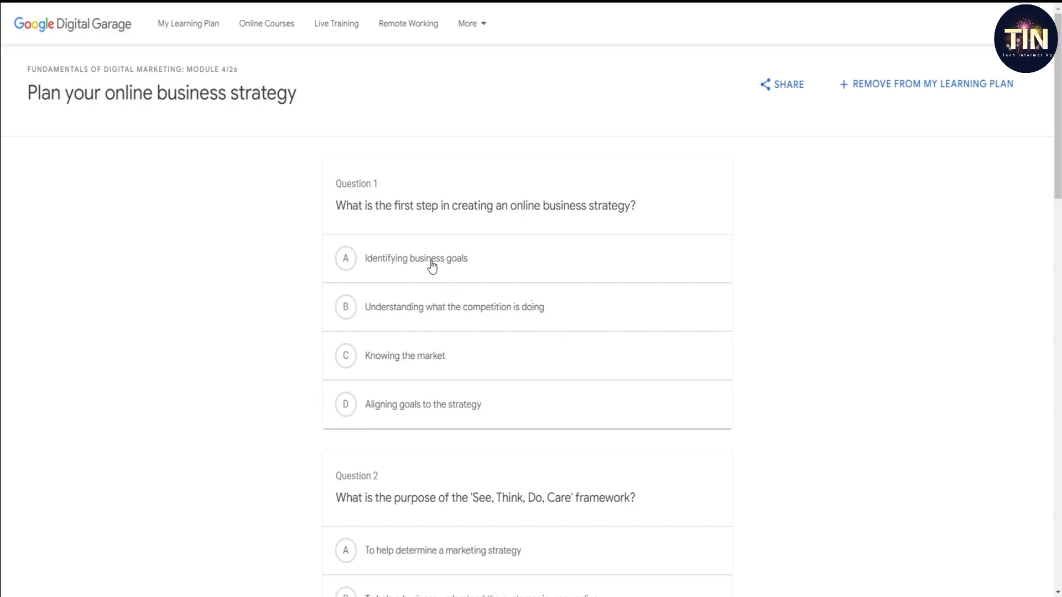
mouse_move(486, 223)
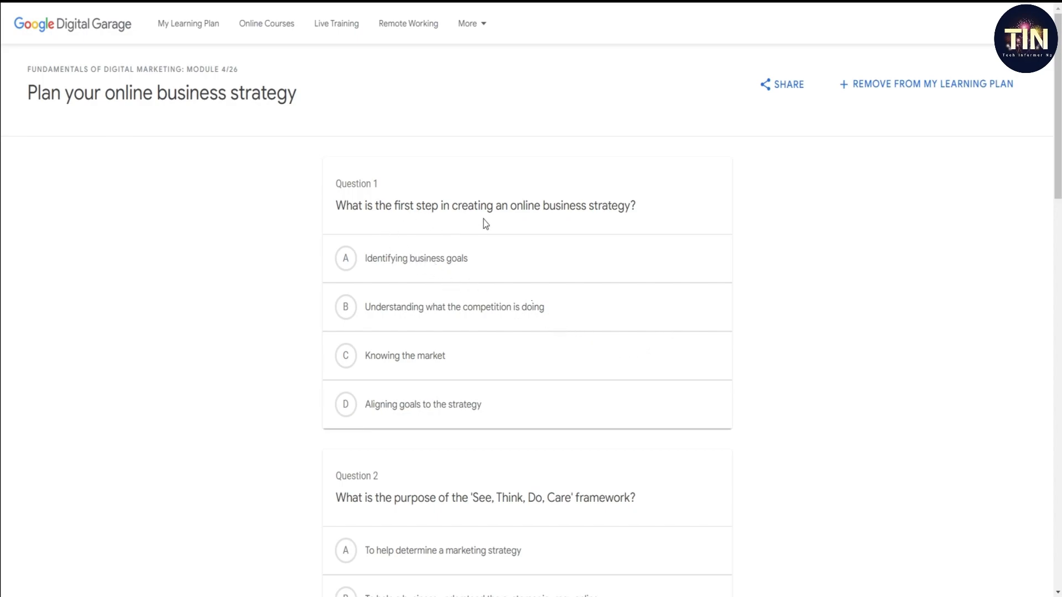
mouse_move(495, 223)
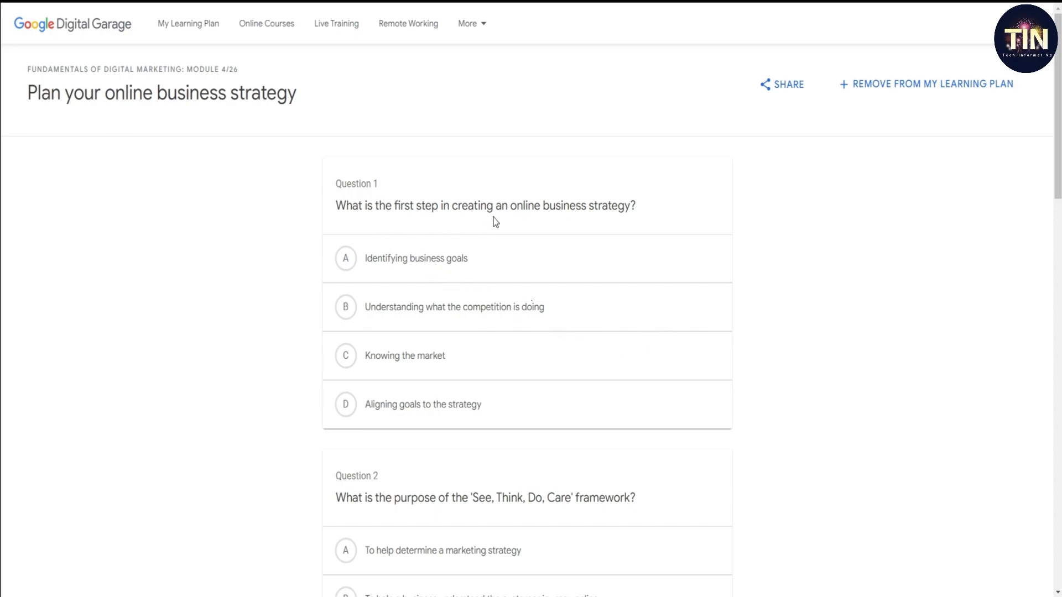
mouse_move(370, 265)
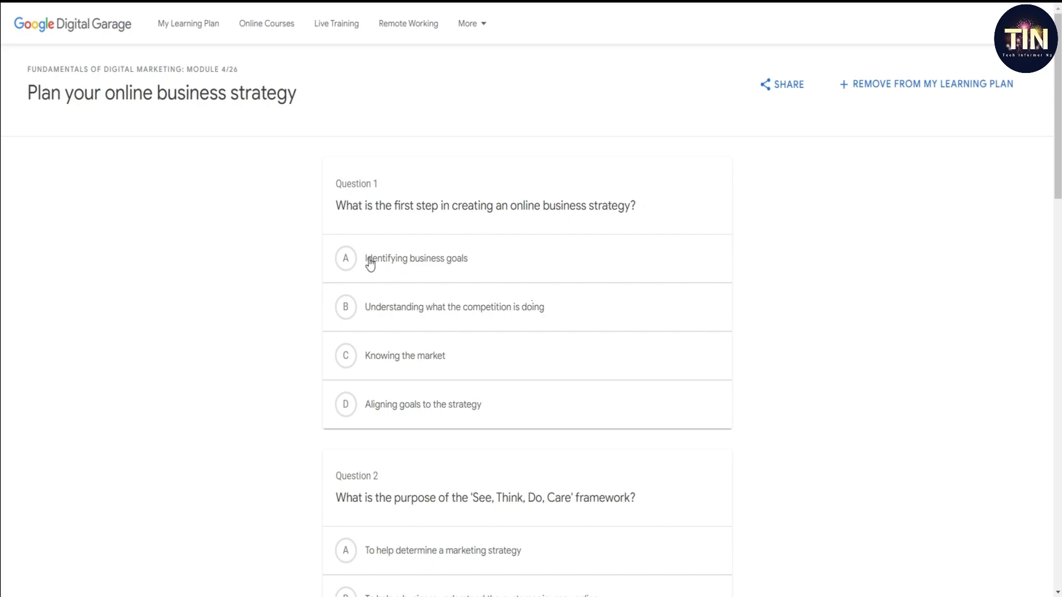
scroll("down", 3)
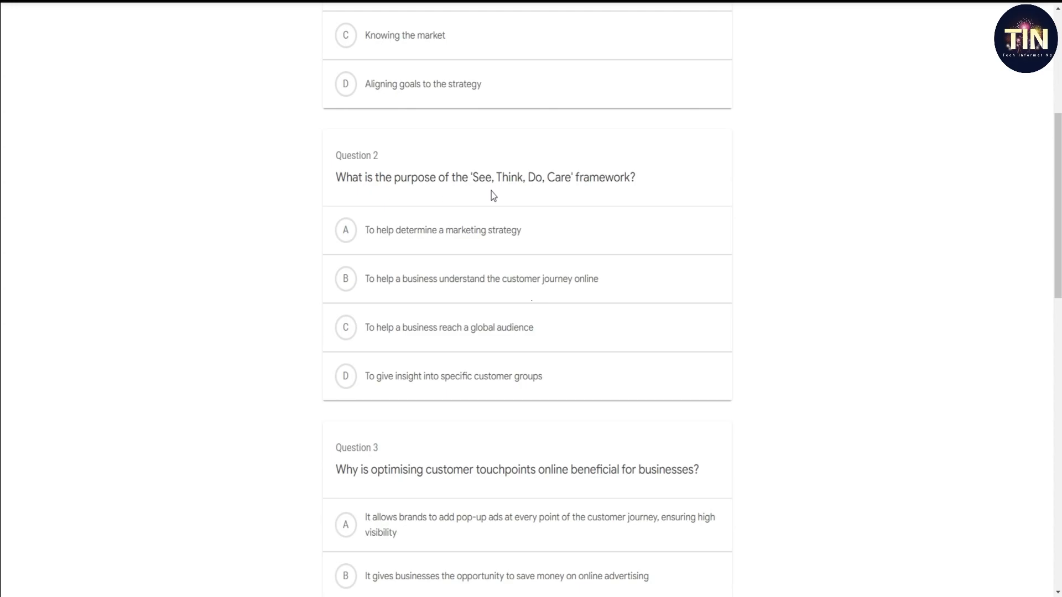
mouse_move(562, 193)
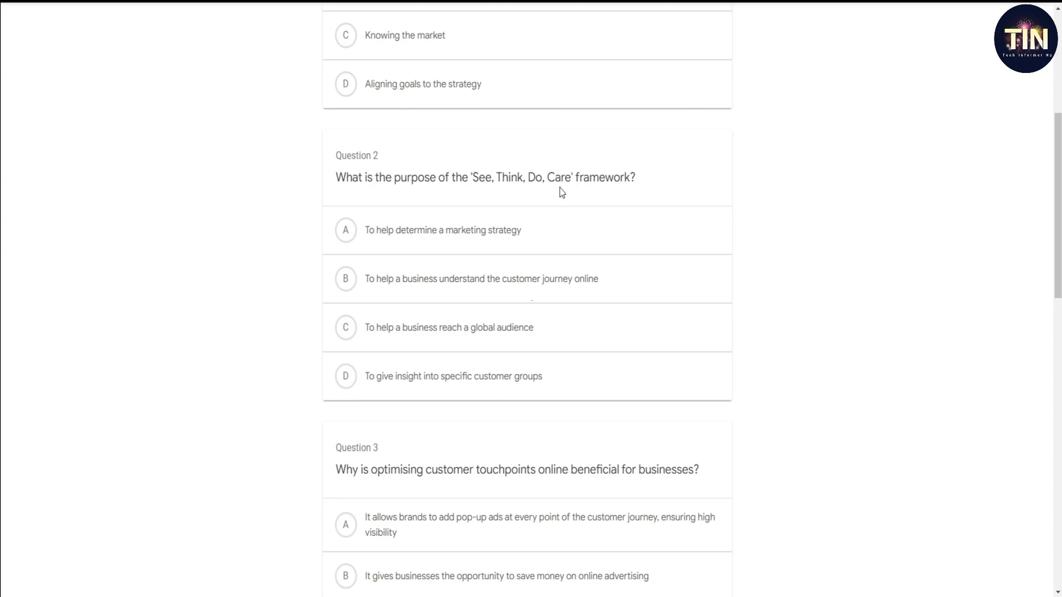
left_click(345, 279)
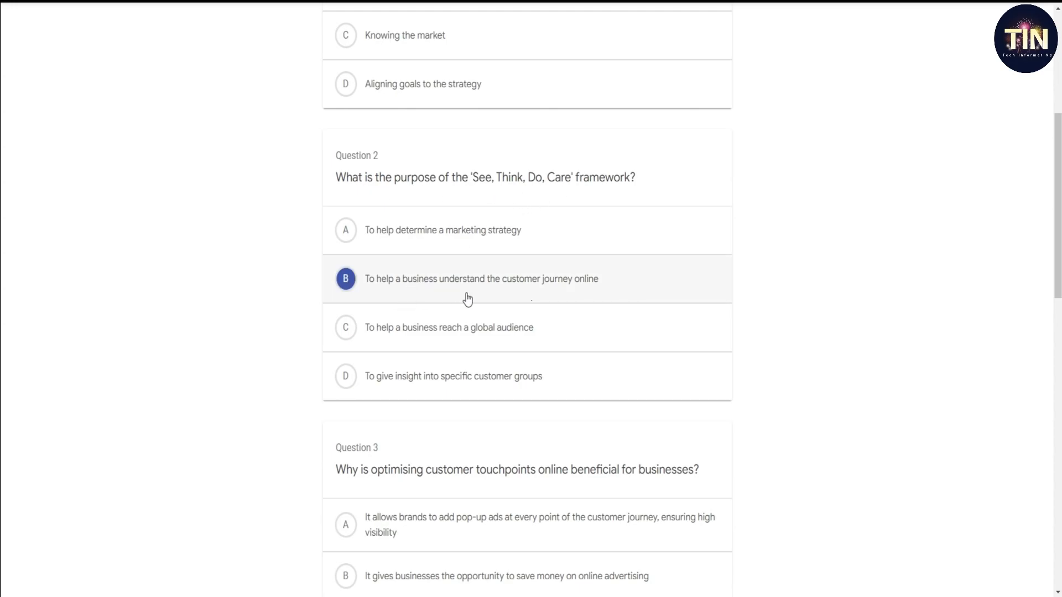
Step: Answer Question 3 with the building trust option
scroll("down", 3)
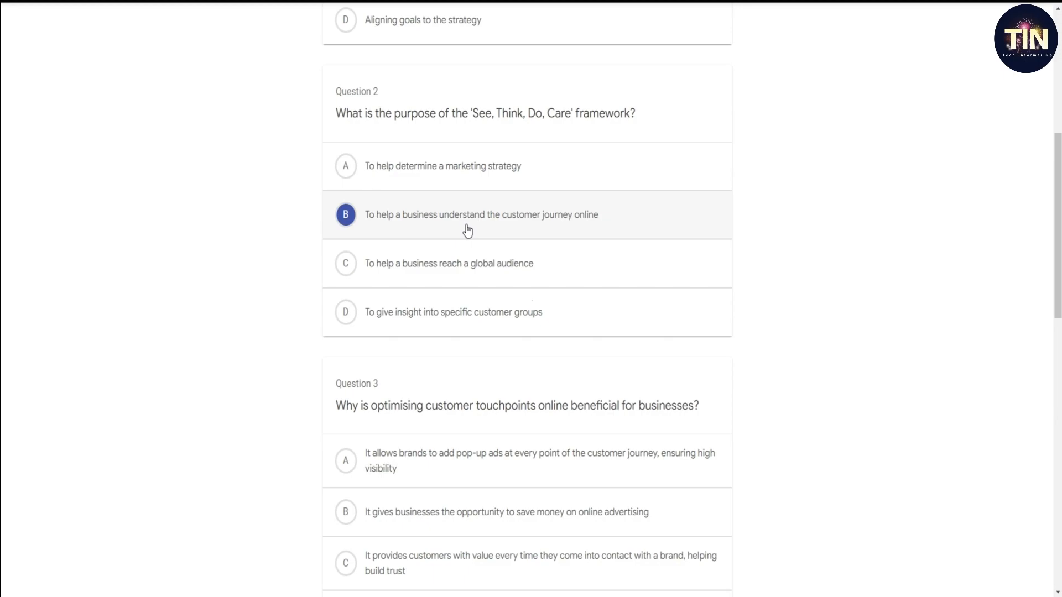
scroll("down", 3)
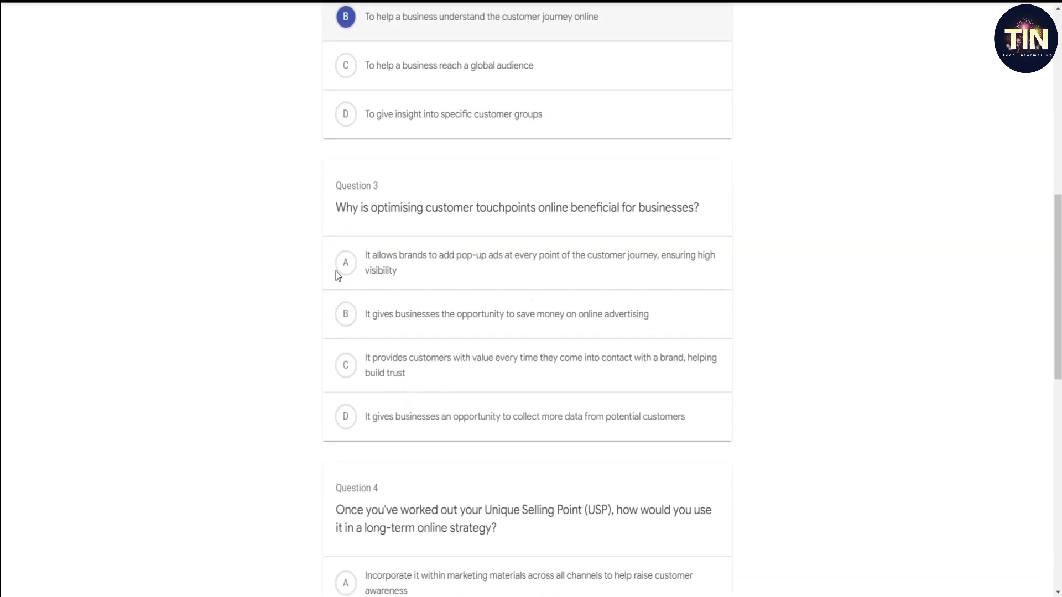
scroll("down", 3)
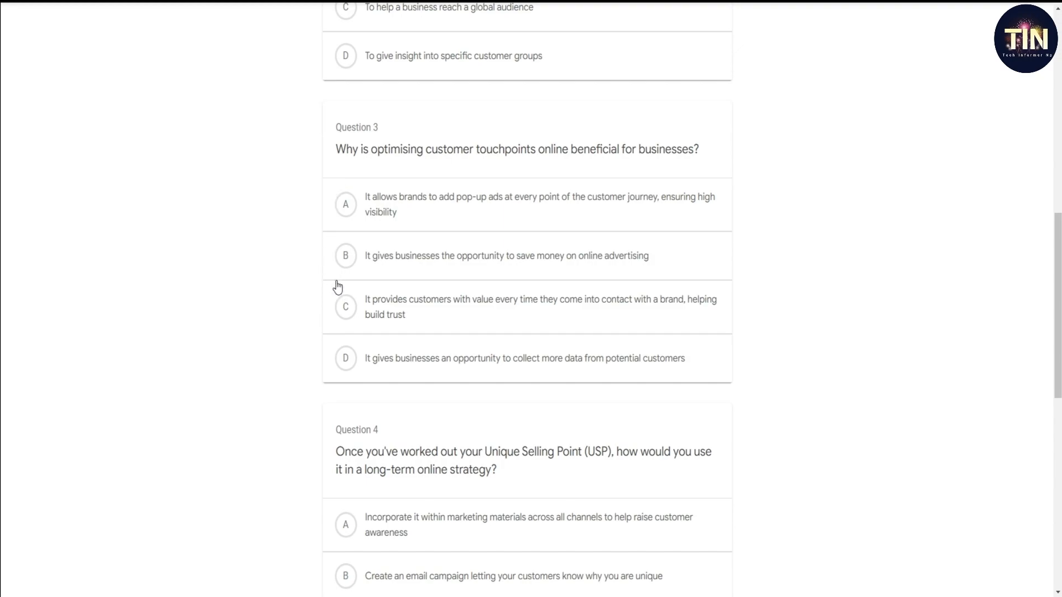
left_click(345, 306)
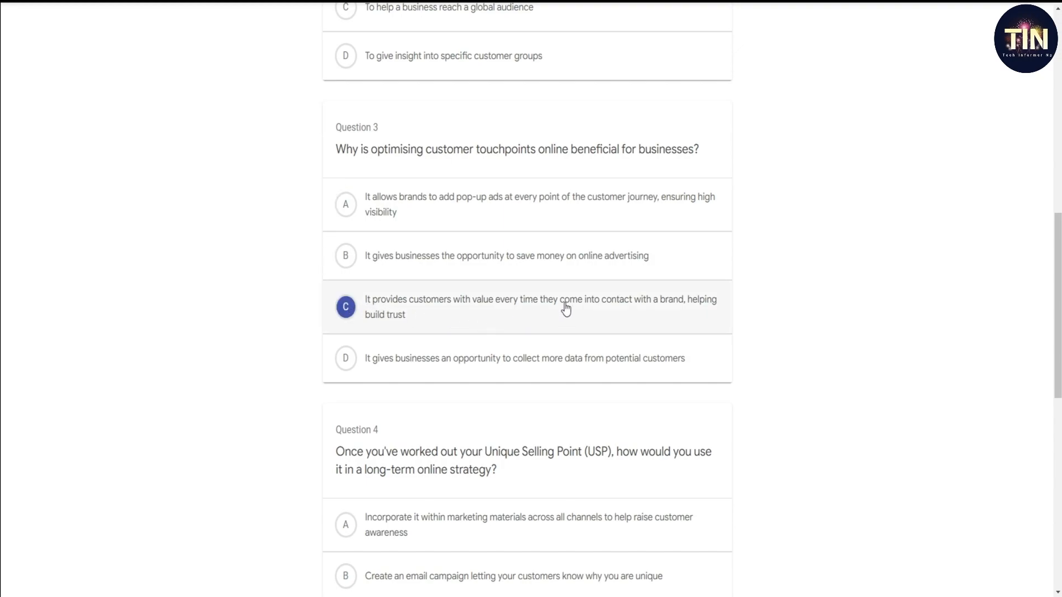
mouse_move(618, 319)
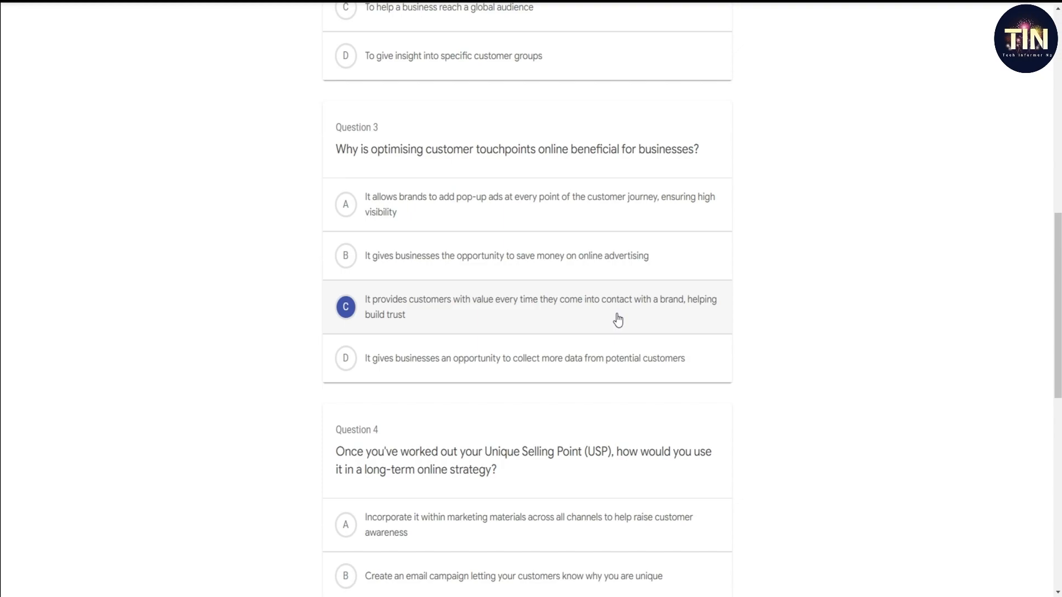
Step: Answer Question 4 with the marketing materials option and Question 5 with Long-term projections
scroll("down", 3)
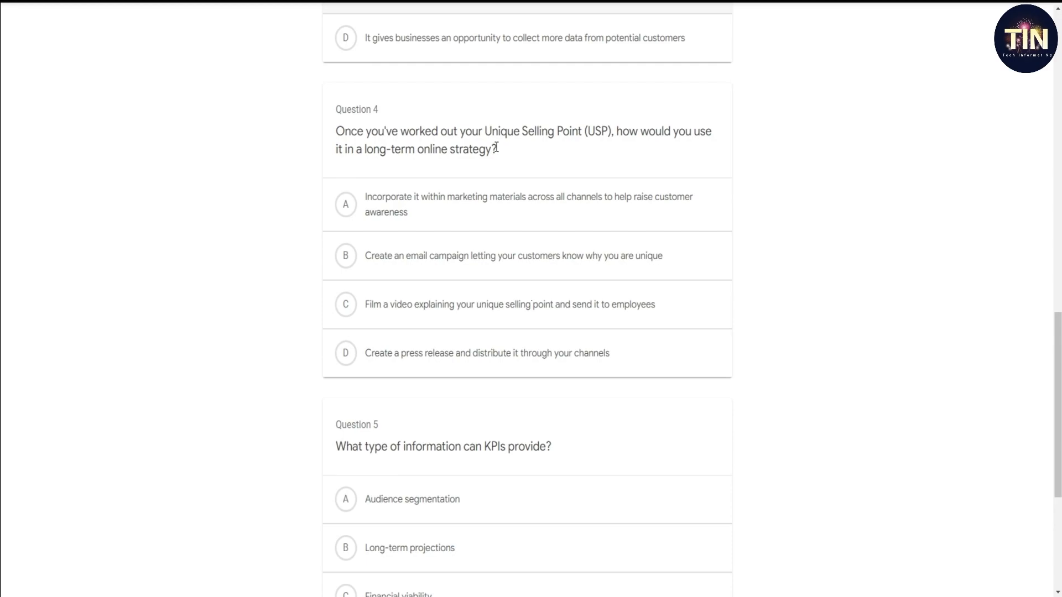
mouse_move(578, 147)
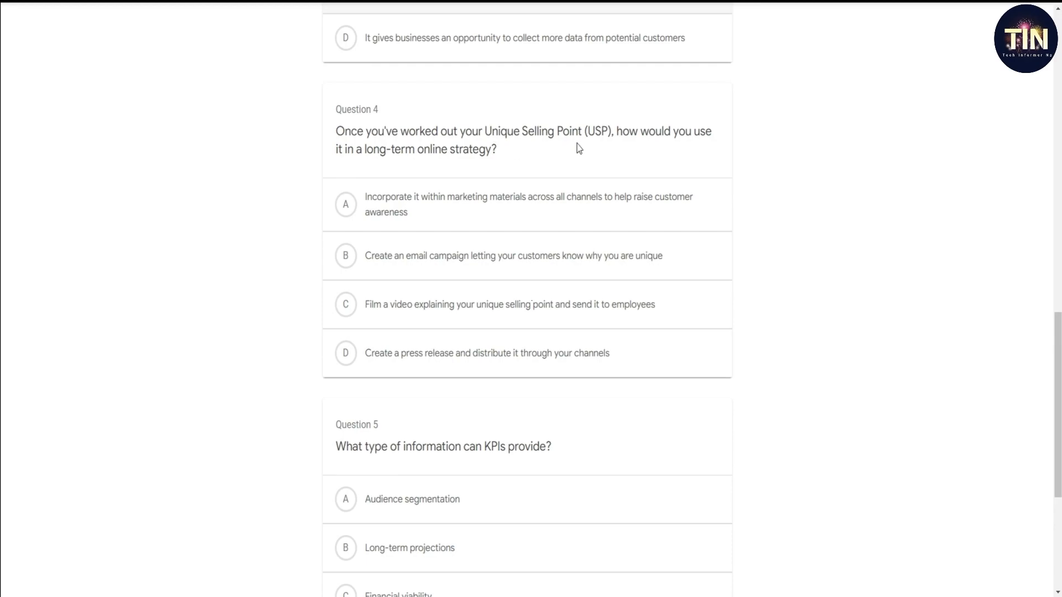
mouse_move(498, 166)
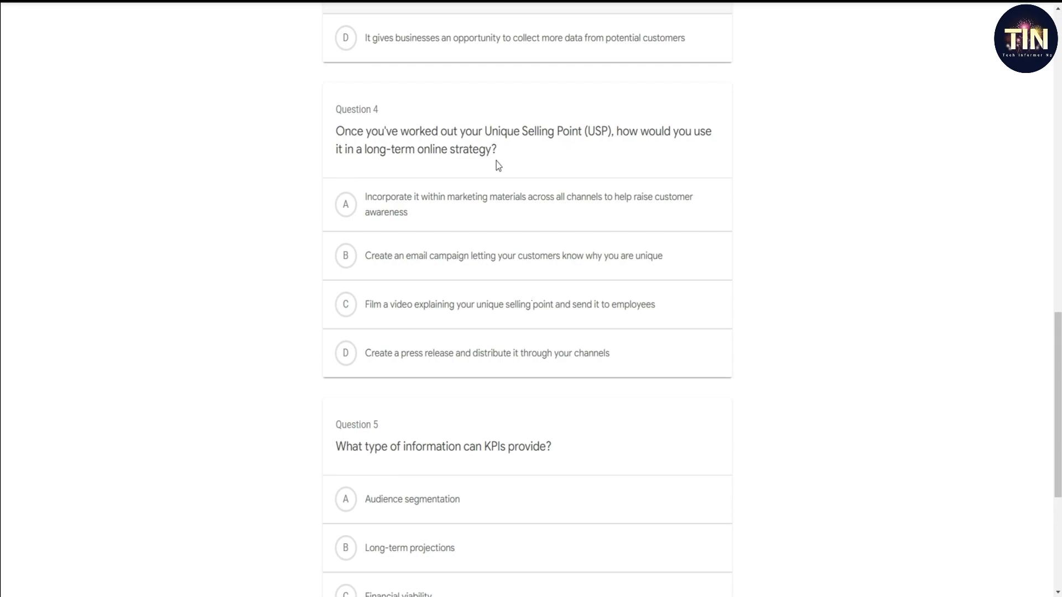
left_click(345, 204)
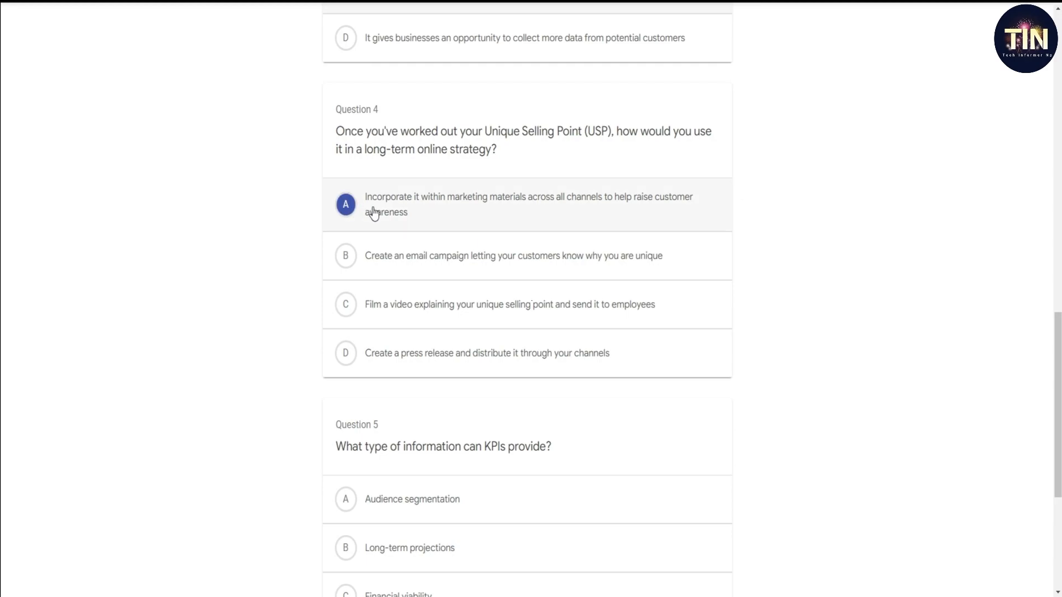
mouse_move(490, 217)
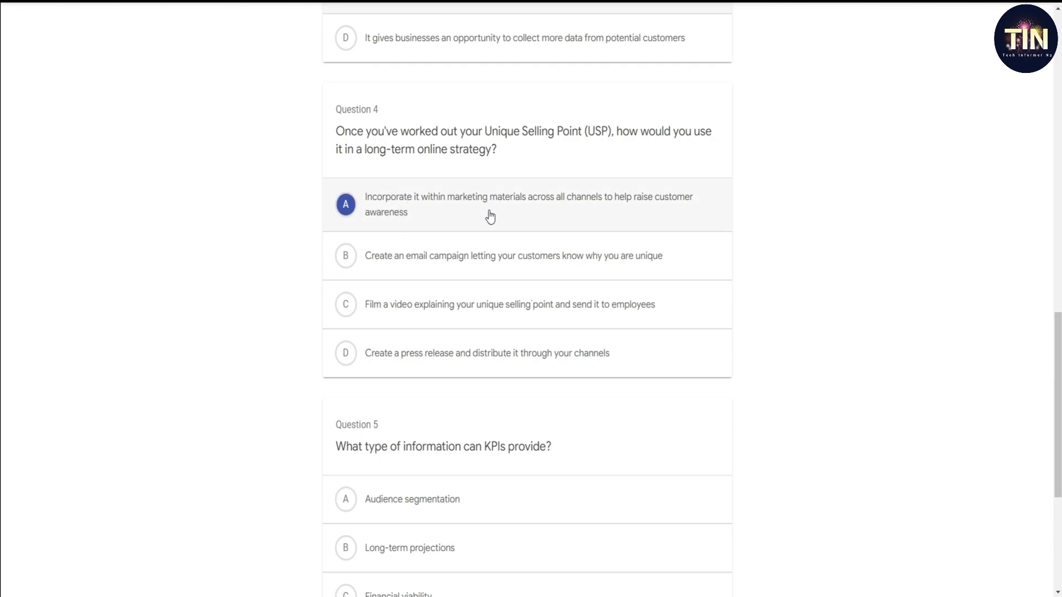
scroll("down", 3)
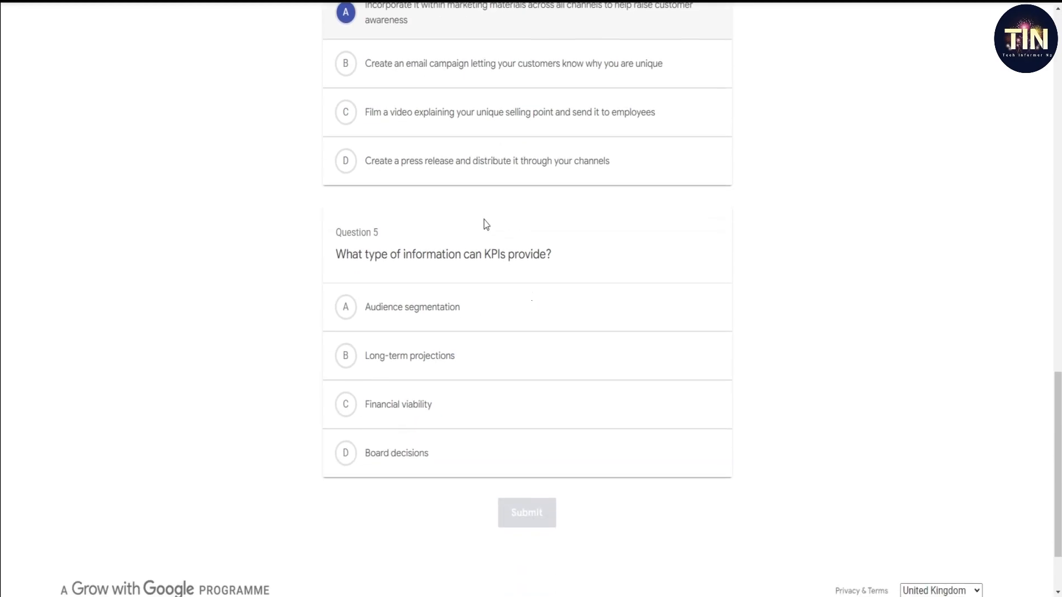
scroll("down", 3)
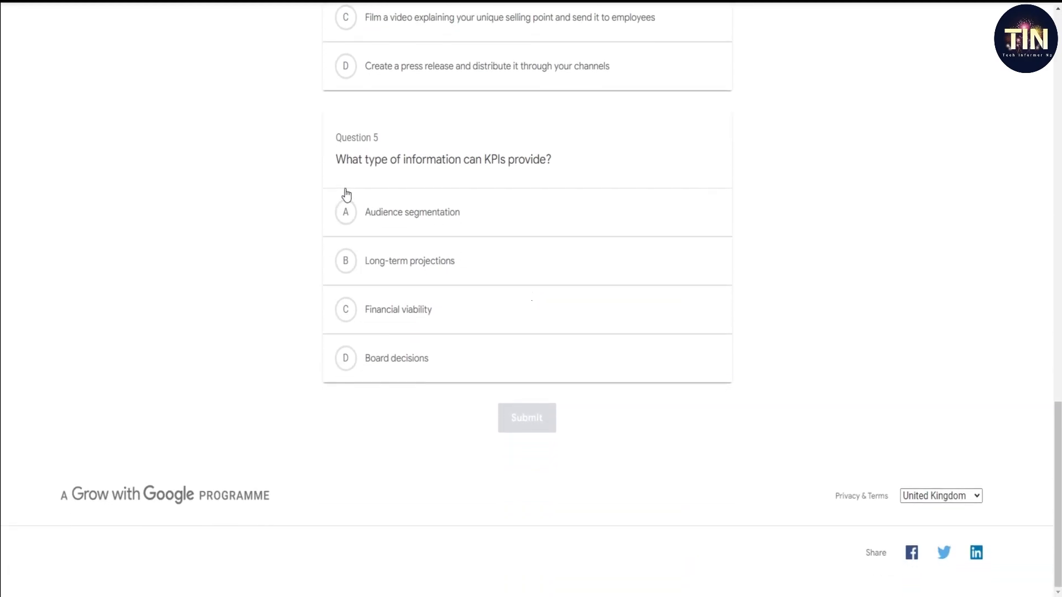
mouse_move(506, 177)
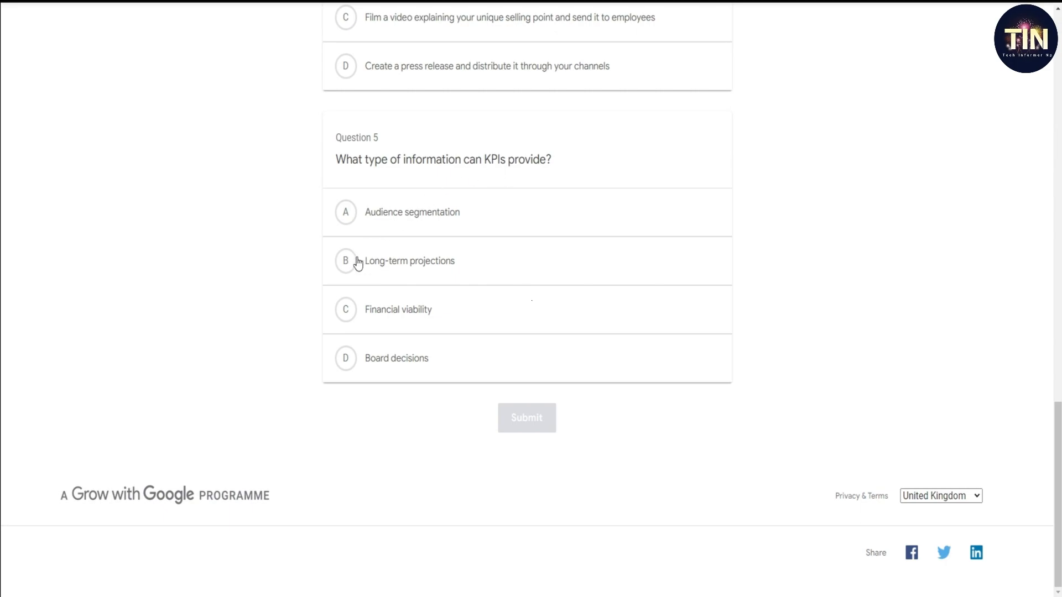
left_click(345, 261)
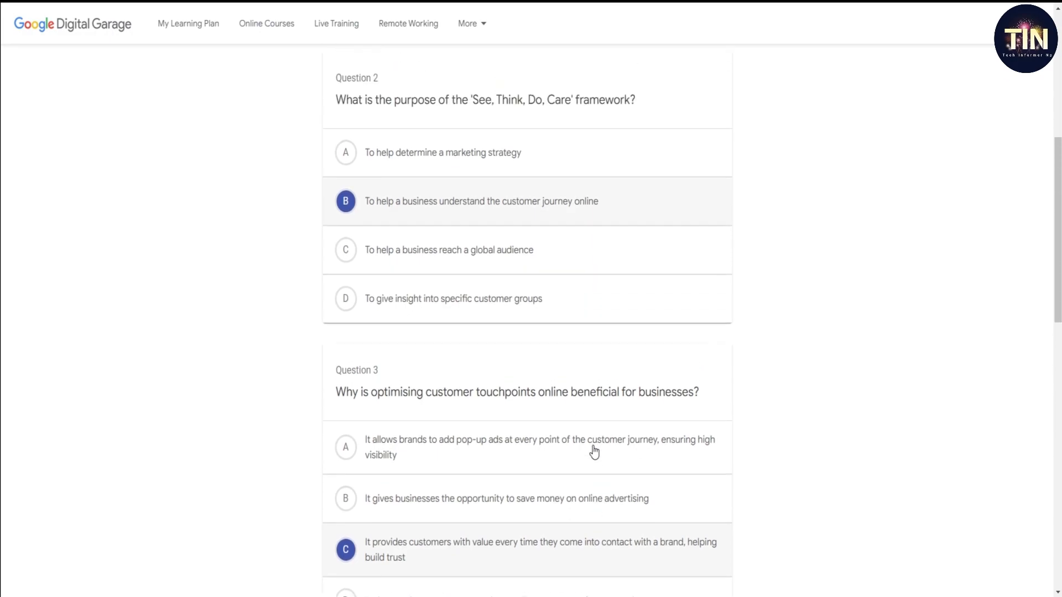
Step: Submit the quiz and reach the Congratulations badge screen for the completed topic
scroll("down", 3)
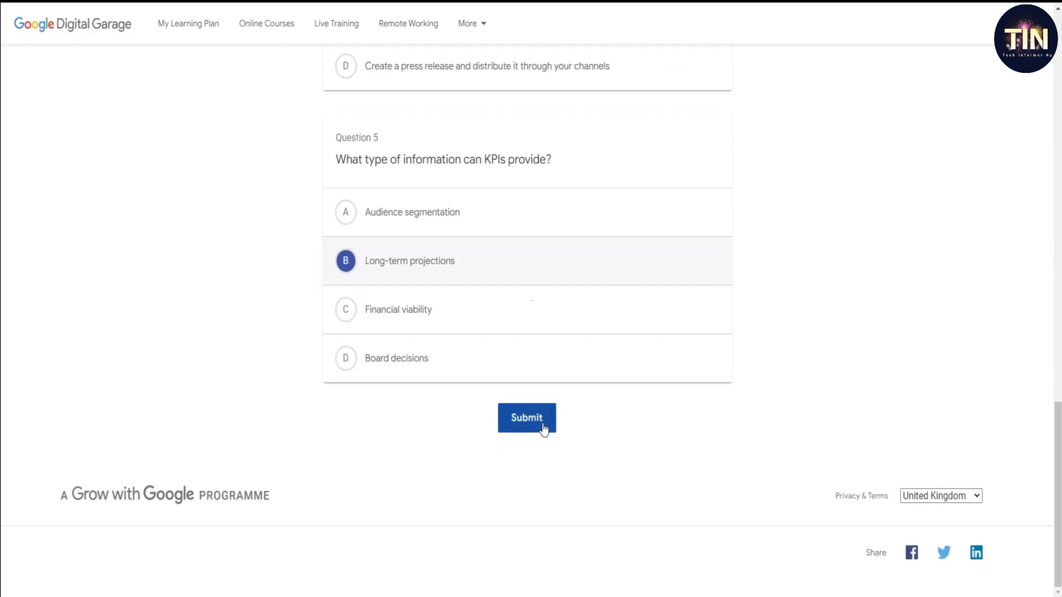
left_click(526, 418)
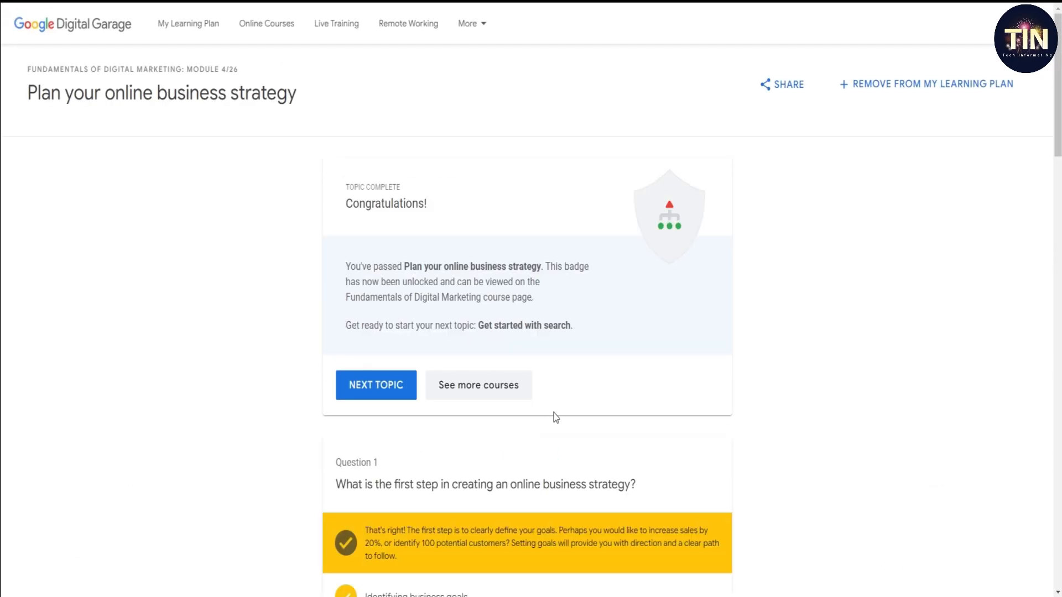
double_click(362, 204)
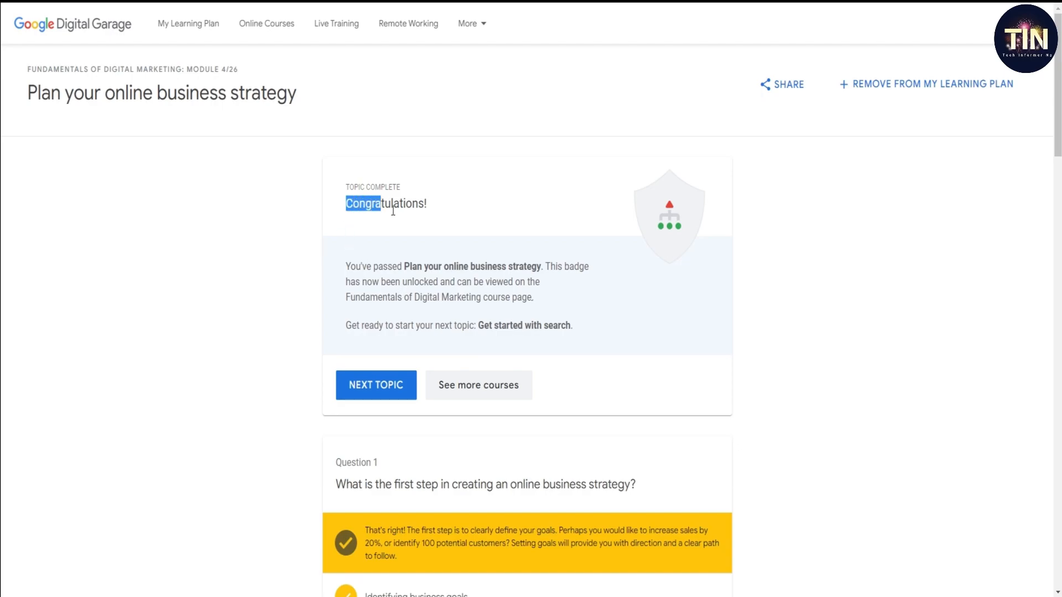